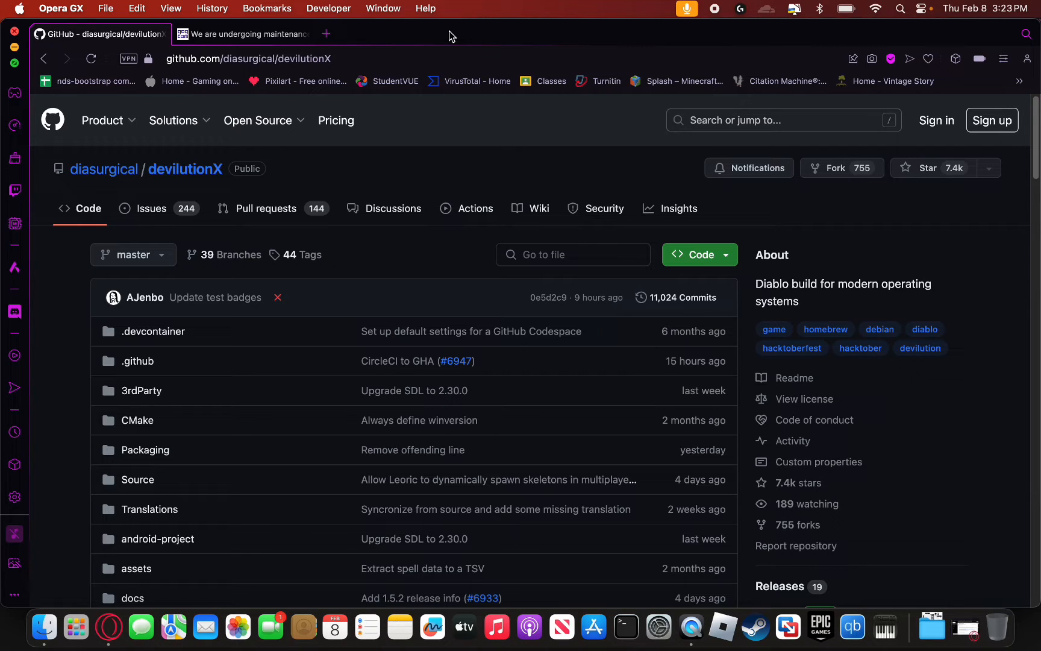
{"action": "mouse_move", "coordinate": [455, 33]}
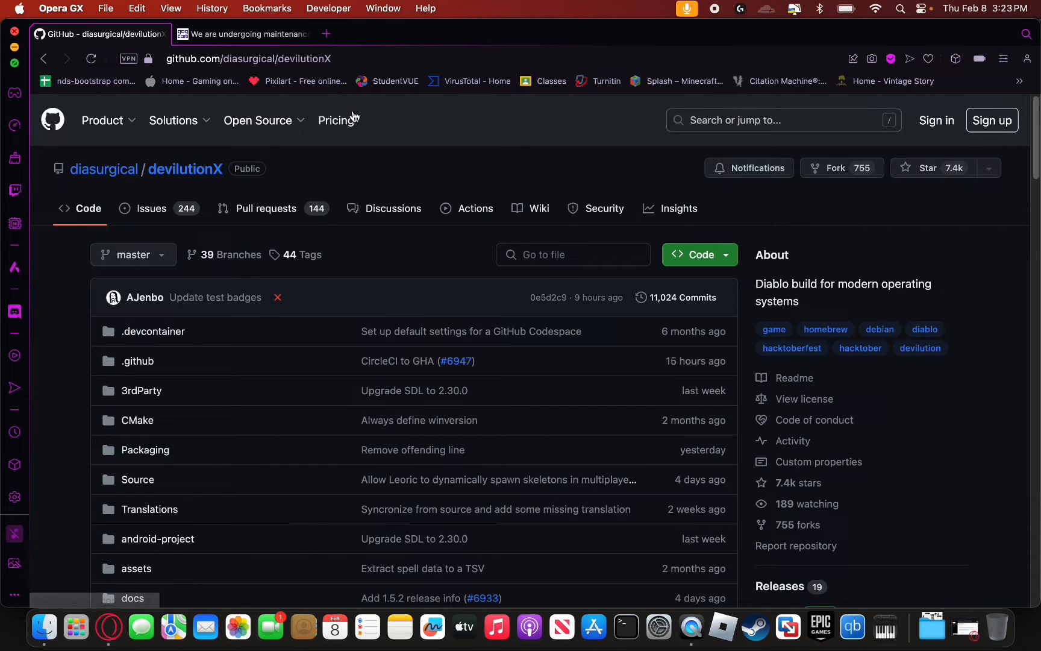
{"action": "mouse_move", "coordinate": [240, 109]}
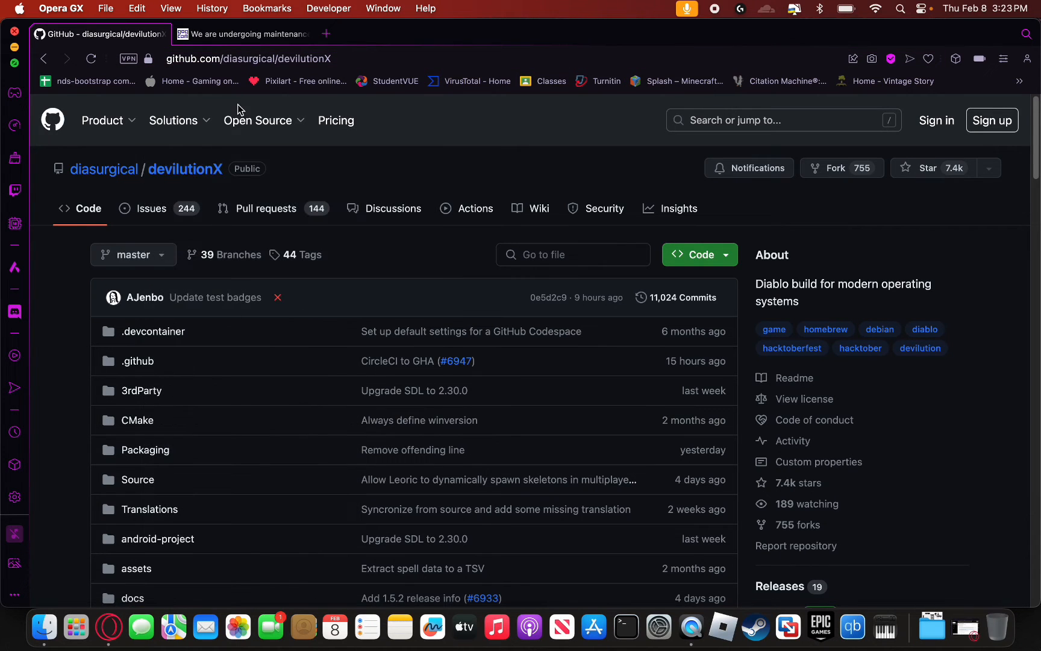
{"action": "mouse_move", "coordinate": [193, 164]}
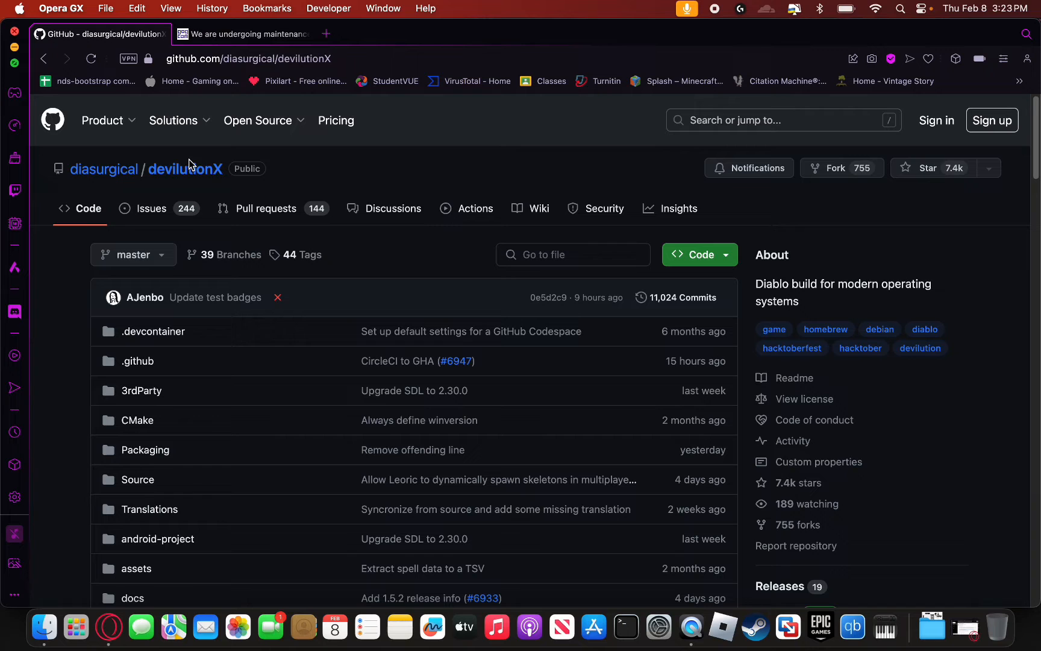
{"action": "mouse_move", "coordinate": [405, 191]}
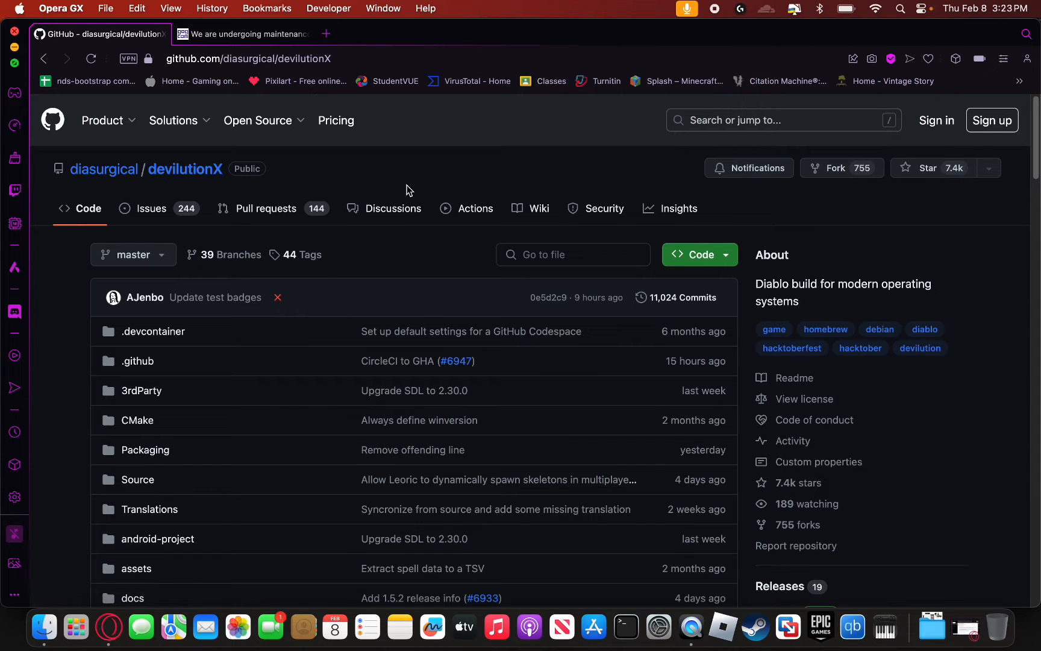
Scroll the devilutionX repository page to show the Releases sidebar with latest version 1.5.2.
{"action": "scroll", "scroll_direction": "down", "scroll_amount": 3}
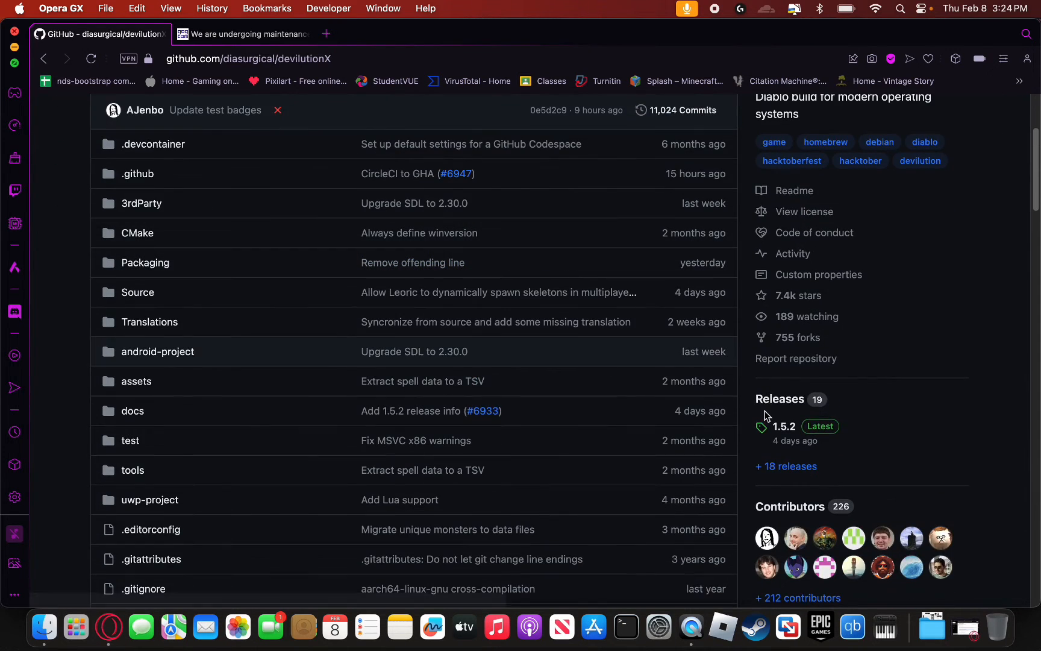
{"action": "mouse_move", "coordinate": [780, 398]}
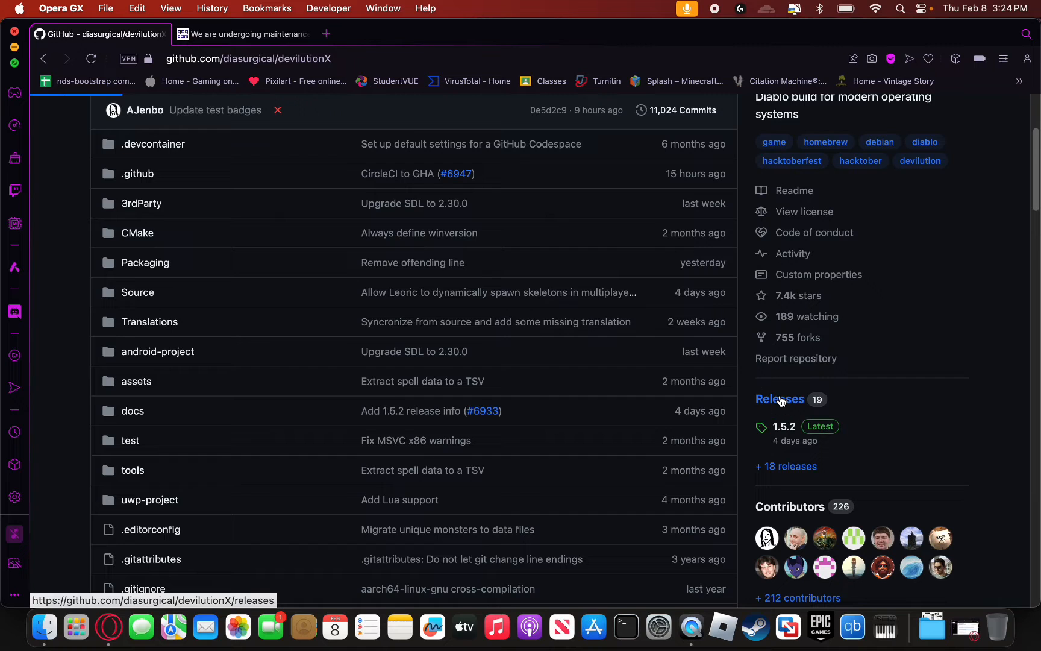
Go to the devilutionX releases and download the devilutionx-macOS-x86_64.dmg asset.
{"action": "left_click", "coordinate": [780, 399]}
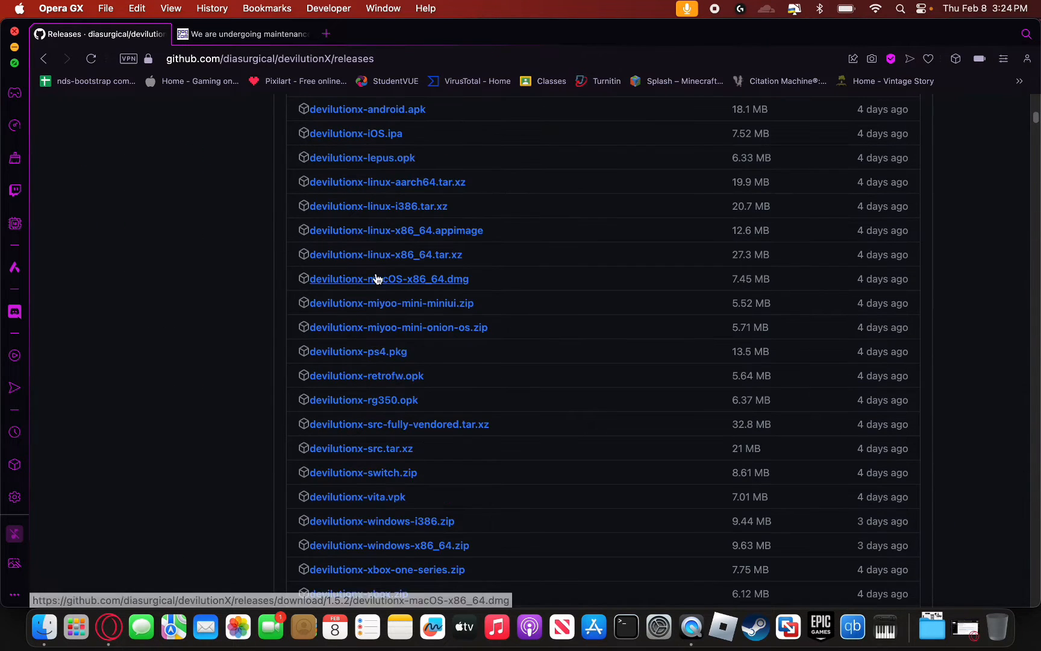
{"action": "mouse_move", "coordinate": [382, 282]}
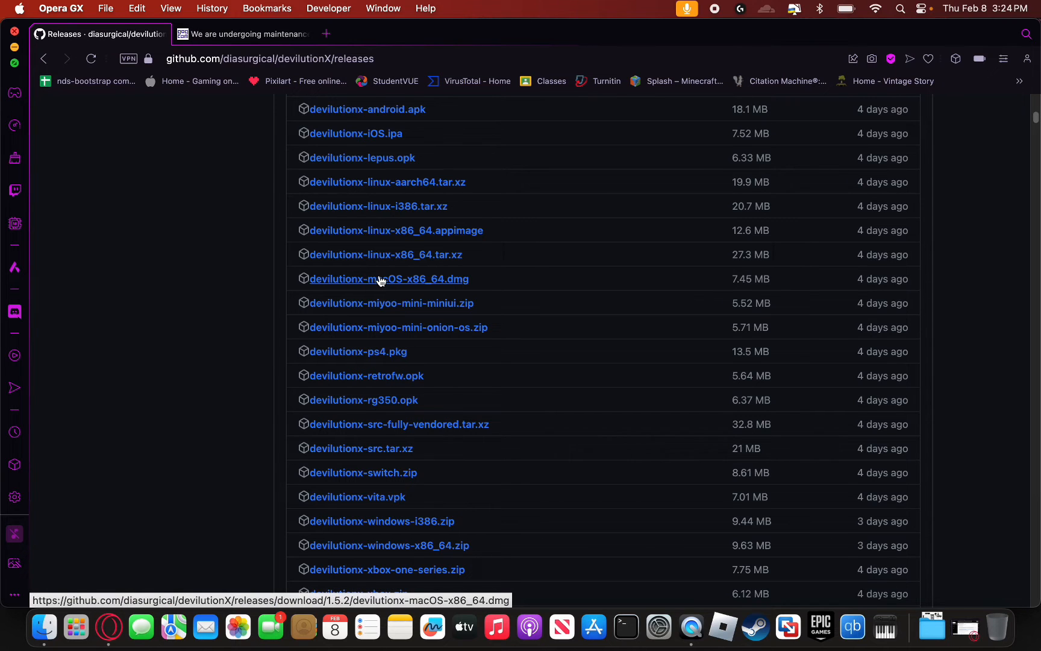
{"action": "left_click", "coordinate": [246, 34]}
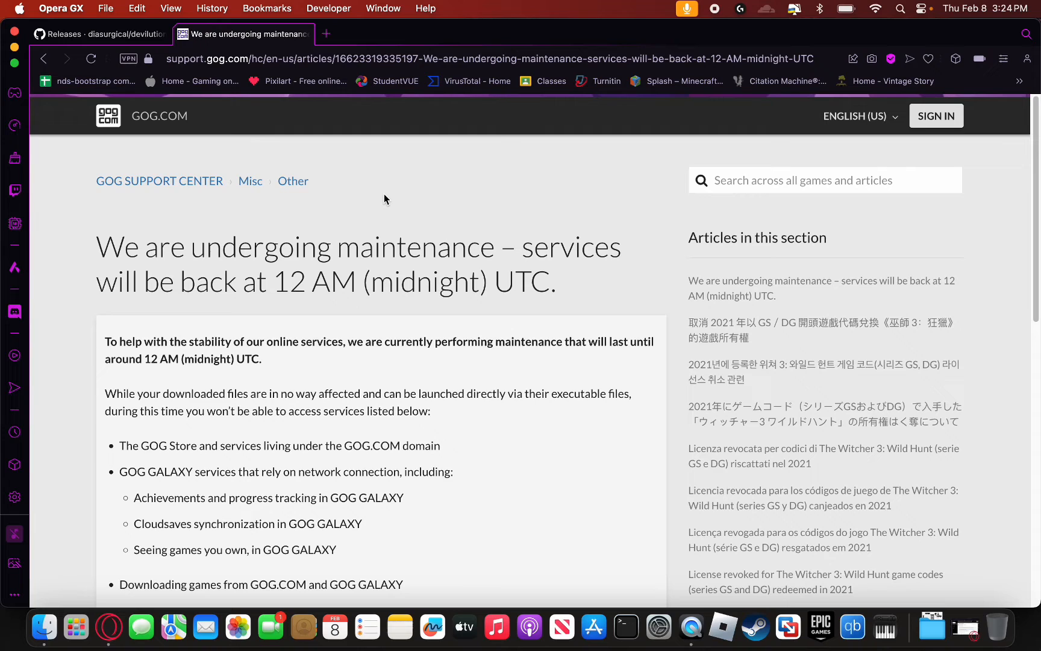
{"action": "mouse_move", "coordinate": [305, 203]}
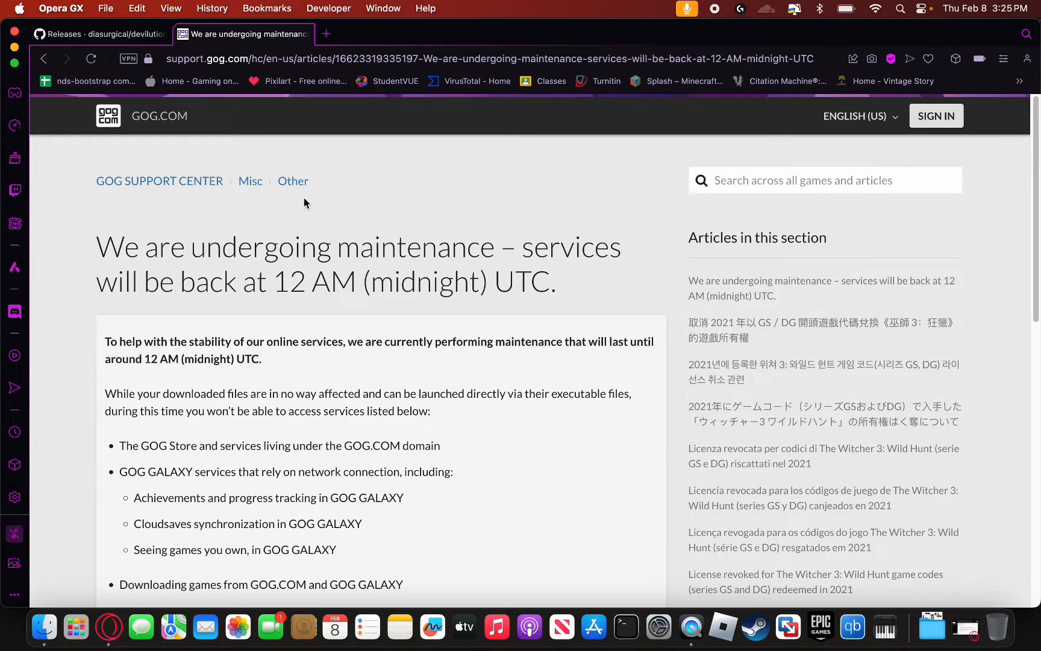
{"action": "mouse_move", "coordinate": [413, 175]}
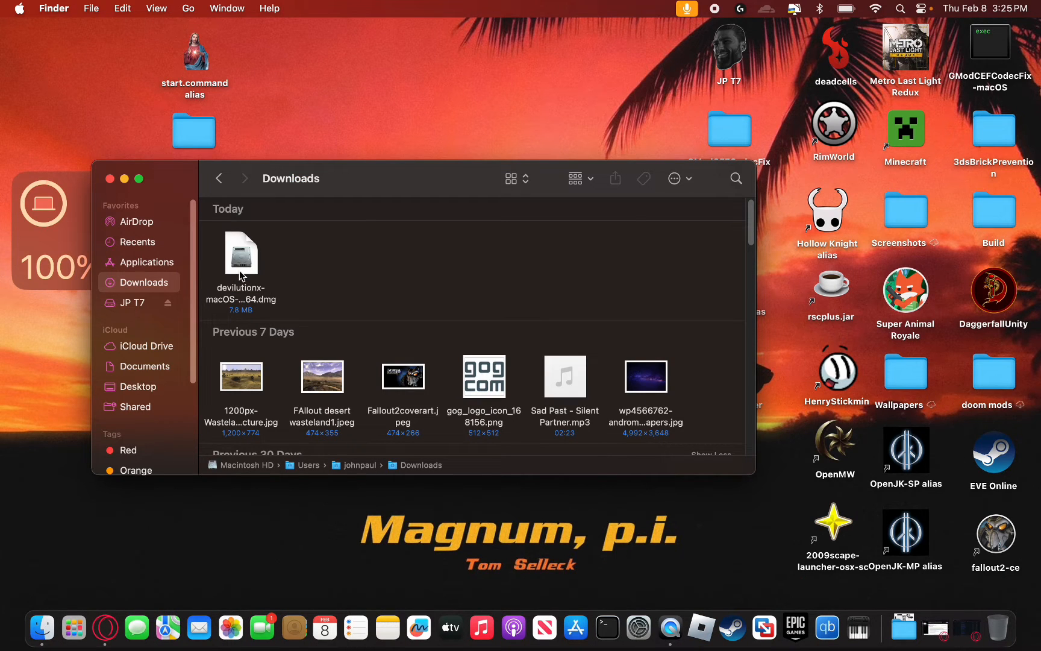
{"action": "mouse_move", "coordinate": [274, 262]}
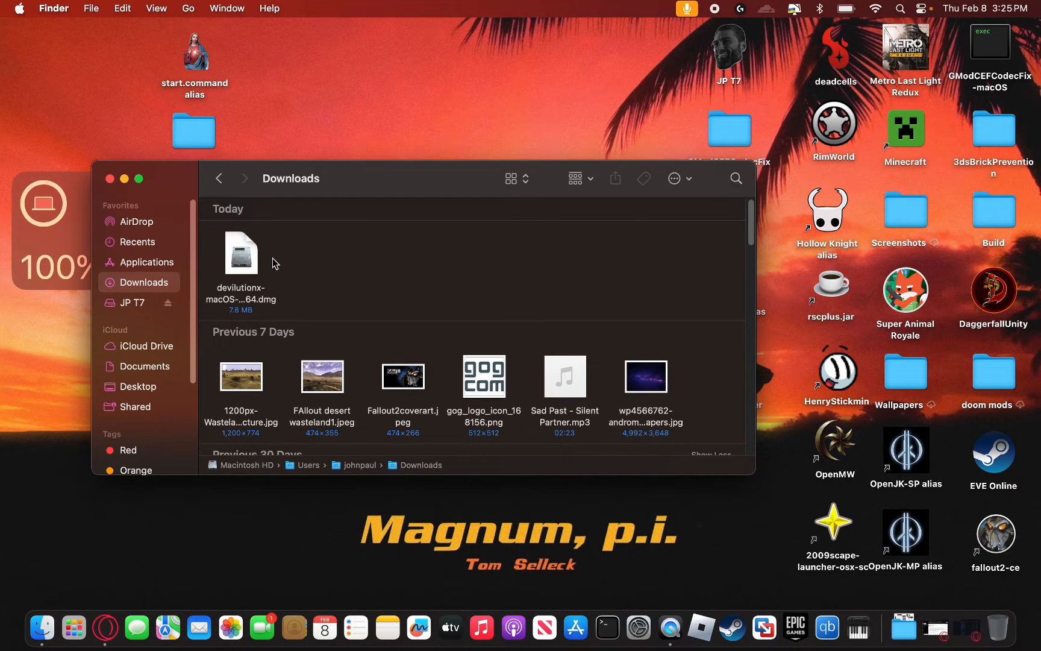
Mount the DevilutionX dmg, copy the app into Applications, and view Applications.
{"action": "double_click", "coordinate": [240, 253]}
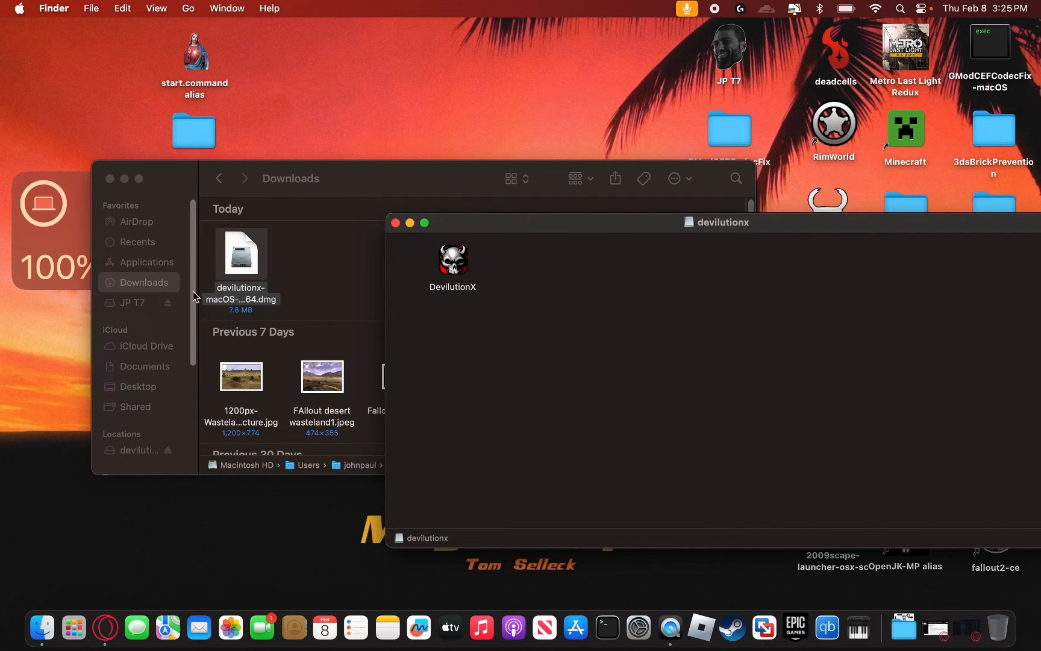
{"action": "left_click_drag", "start_coordinate": [453, 259], "coordinate": [139, 261]}
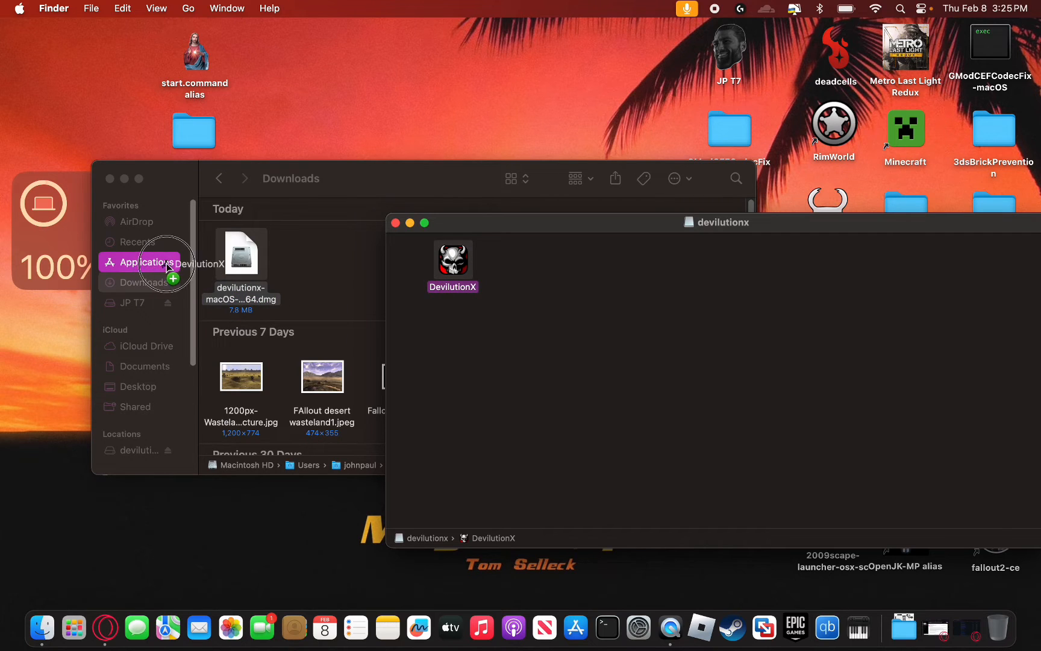
{"action": "left_click", "coordinate": [140, 261]}
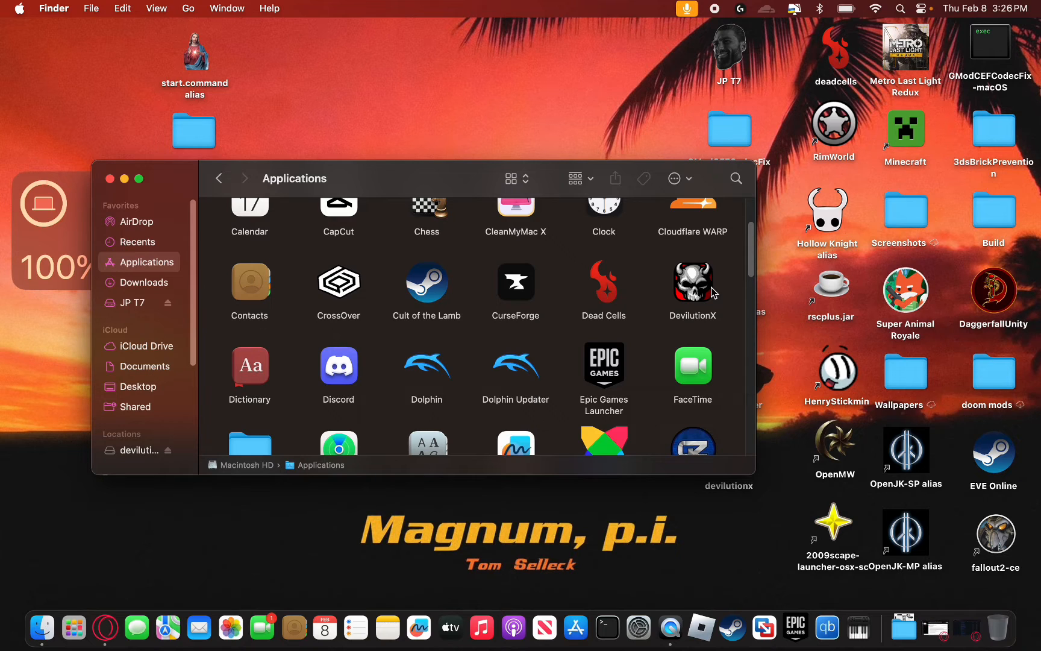
{"action": "mouse_move", "coordinate": [710, 293]}
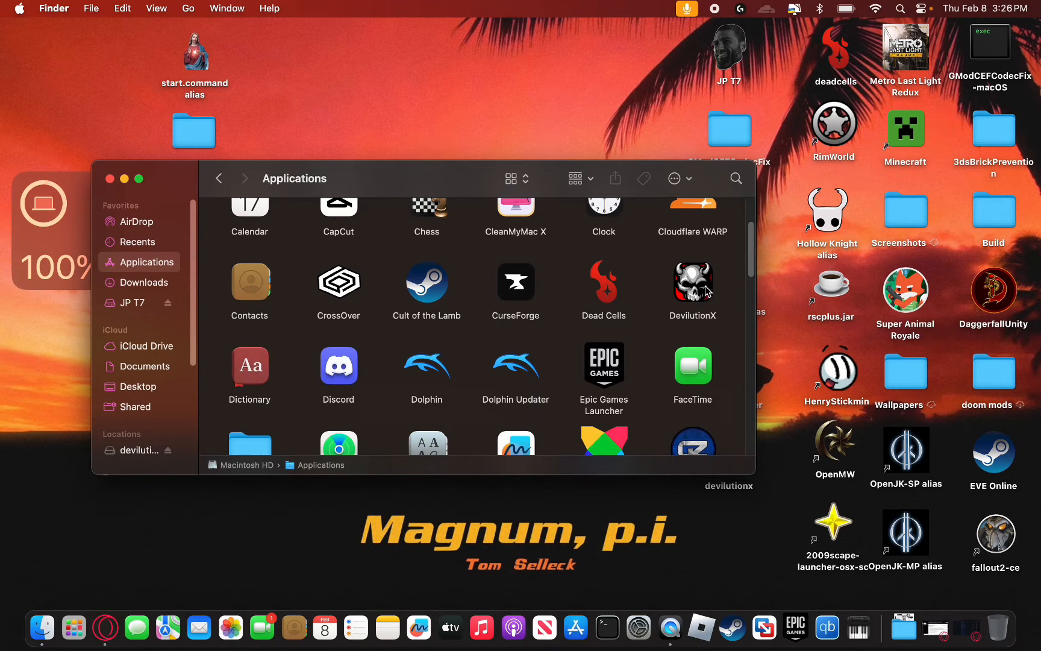
{"action": "mouse_move", "coordinate": [437, 163]}
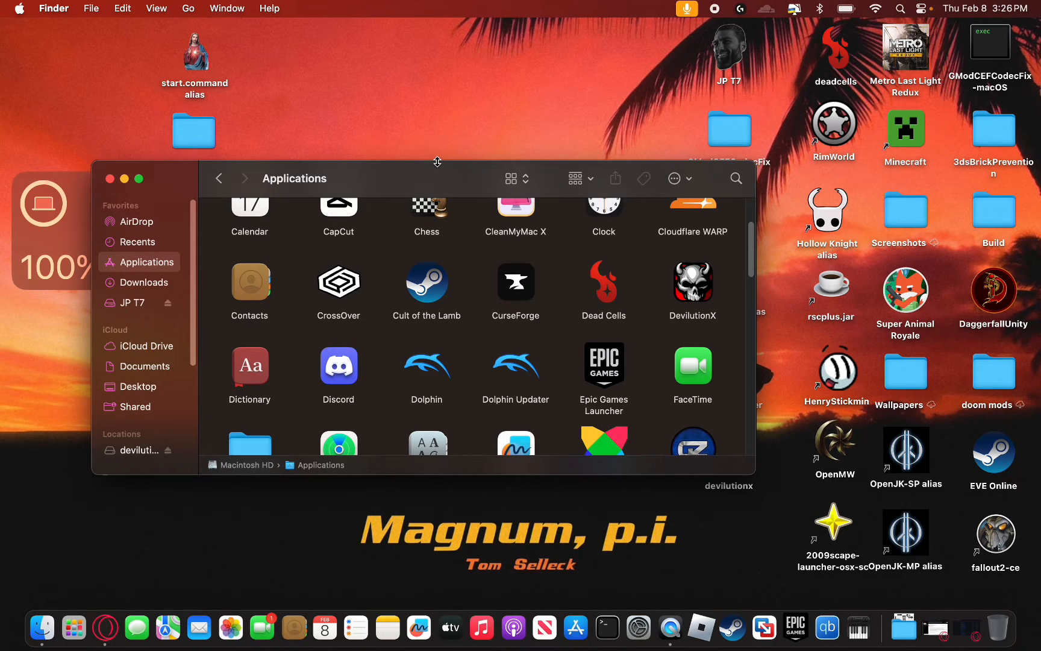
{"action": "mouse_move", "coordinate": [462, 150]}
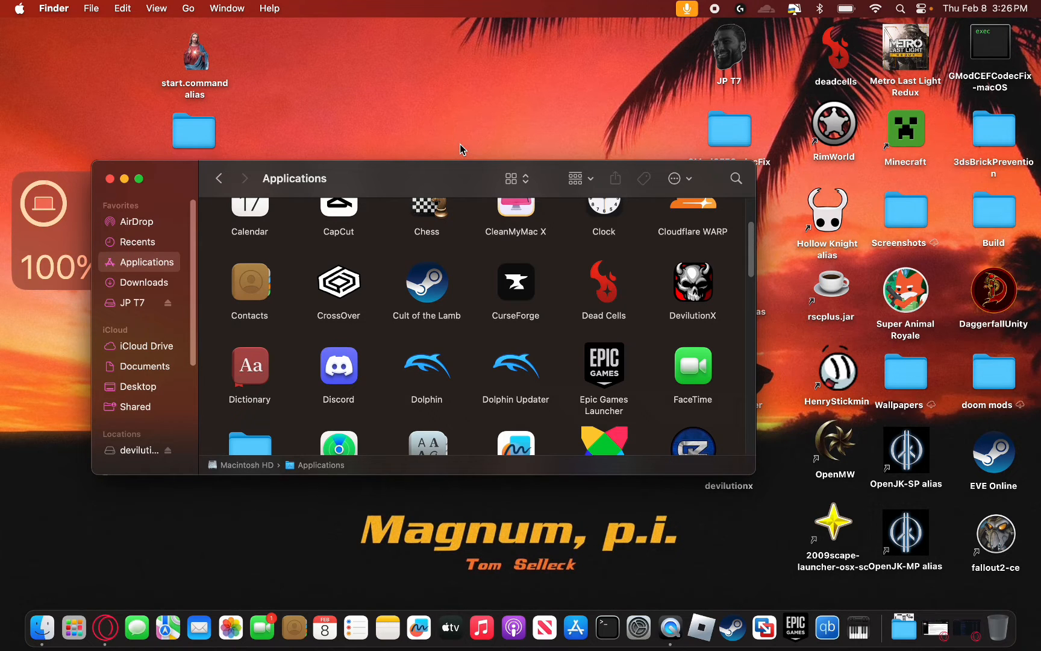
{"action": "mouse_move", "coordinate": [234, 85]}
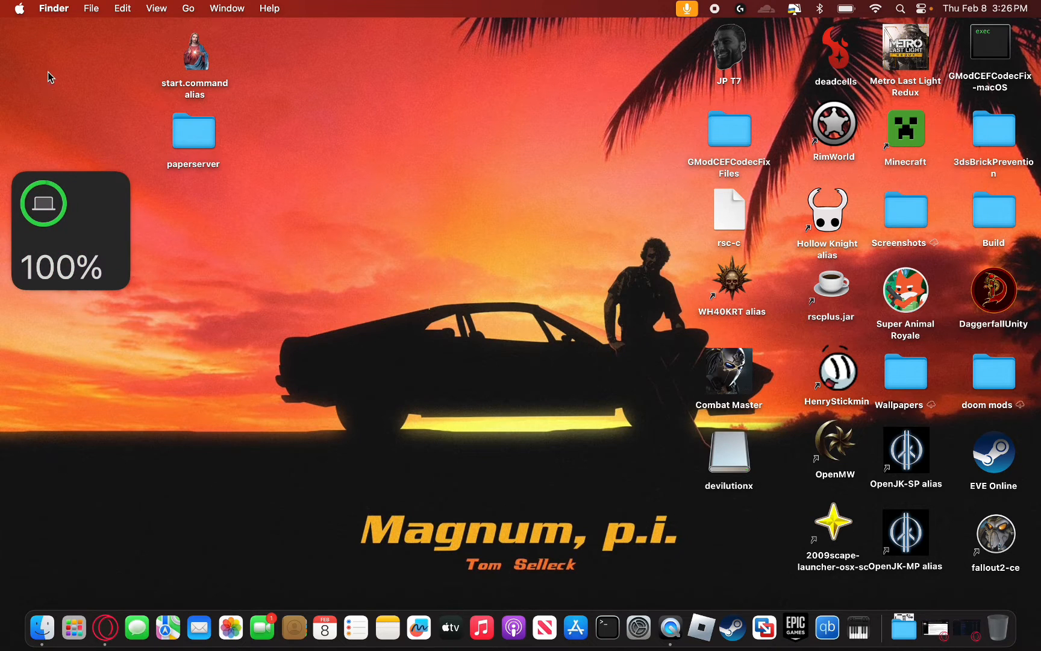
Reveal the hidden Library entry in the Go menu with Option and open it.
{"action": "left_click", "coordinate": [188, 8]}
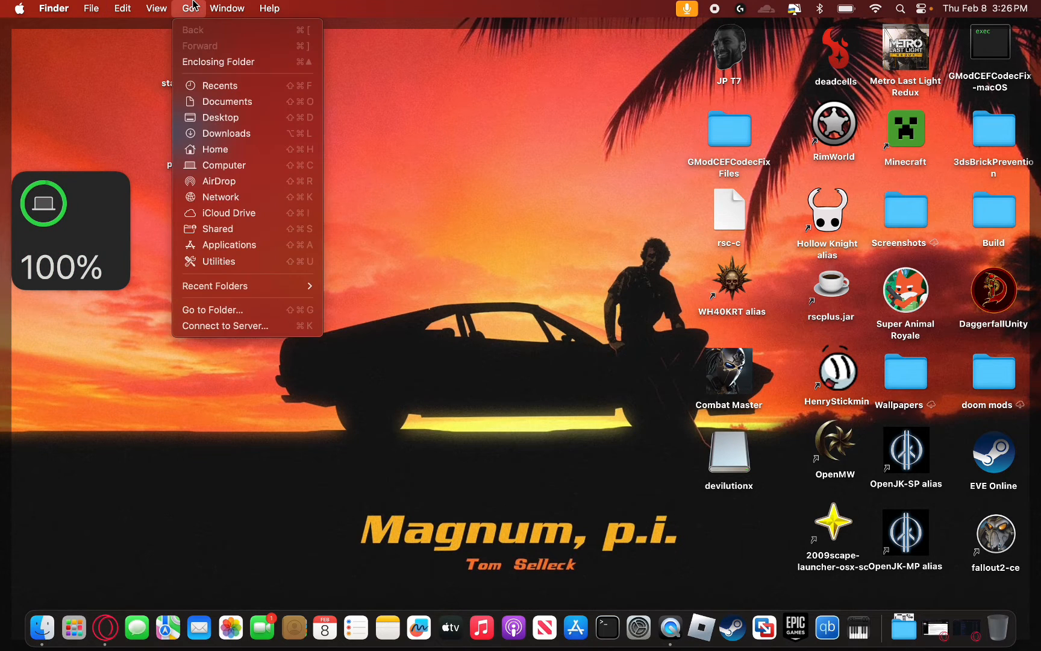
{"action": "key", "text": "alt"}
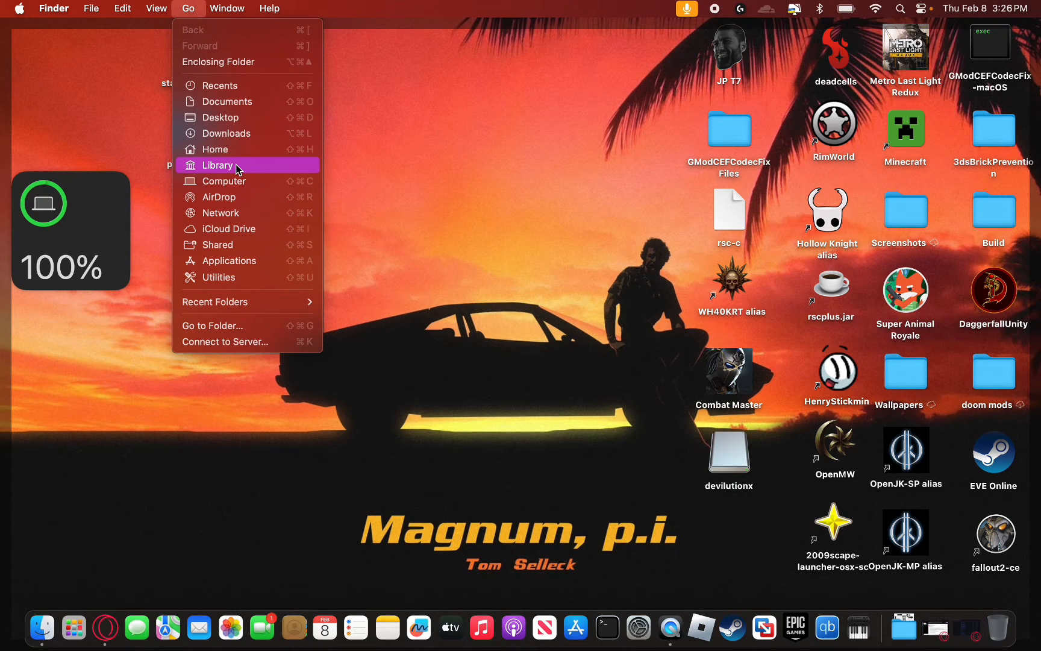
{"action": "left_click", "coordinate": [217, 164]}
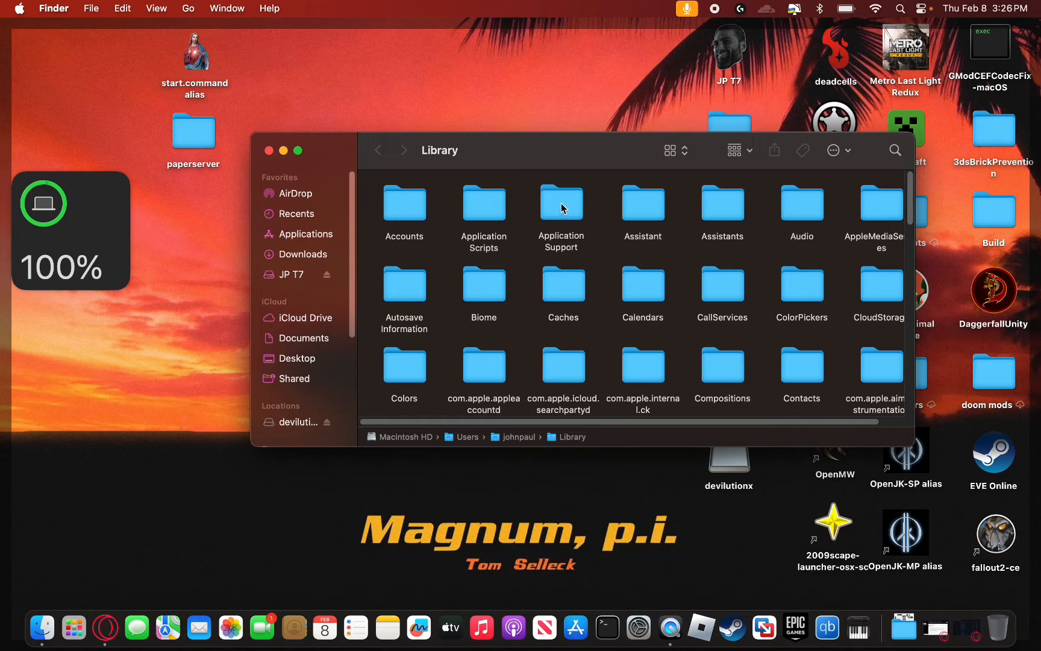
Search 'devilu' within Application Support and open the devilution folder.
{"action": "double_click", "coordinate": [561, 203]}
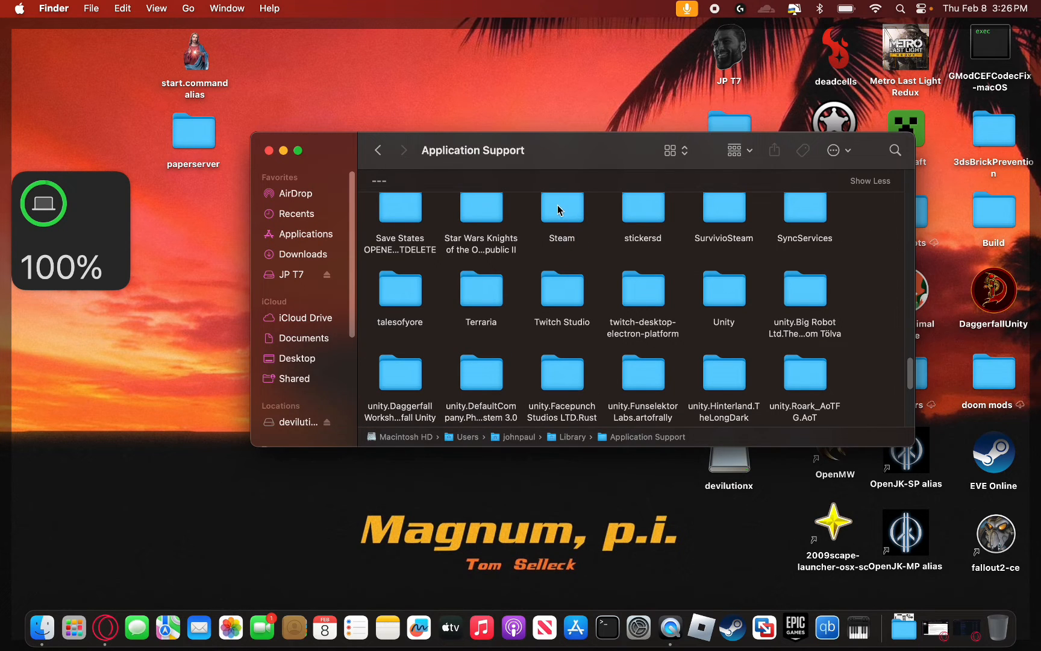
{"action": "mouse_move", "coordinate": [843, 311]}
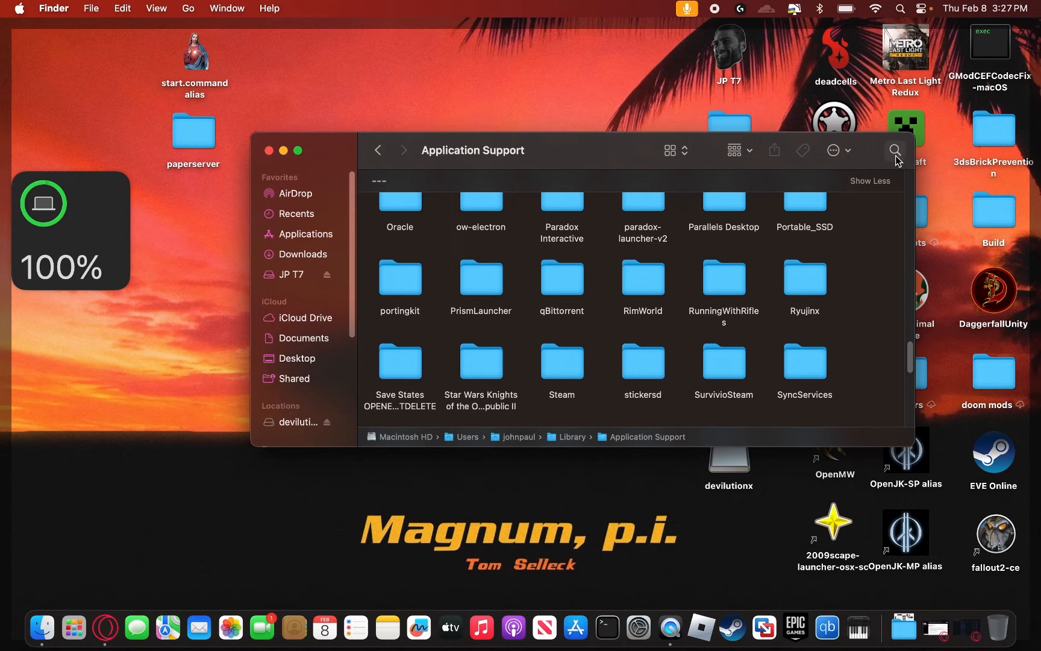
{"action": "type", "text": "devilution"}
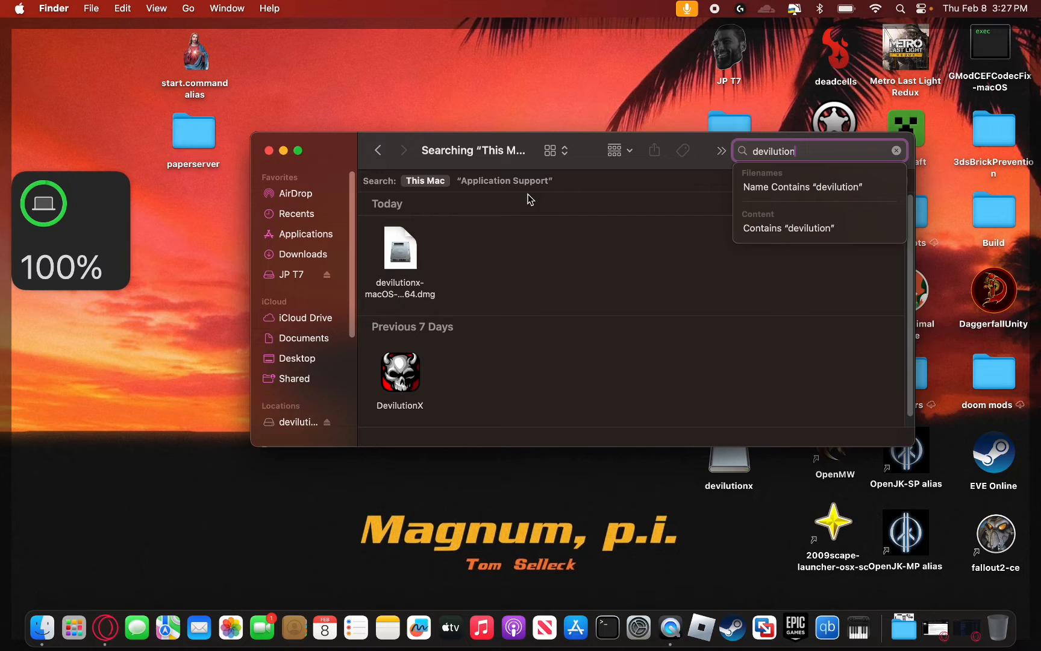
{"action": "left_click", "coordinate": [503, 180]}
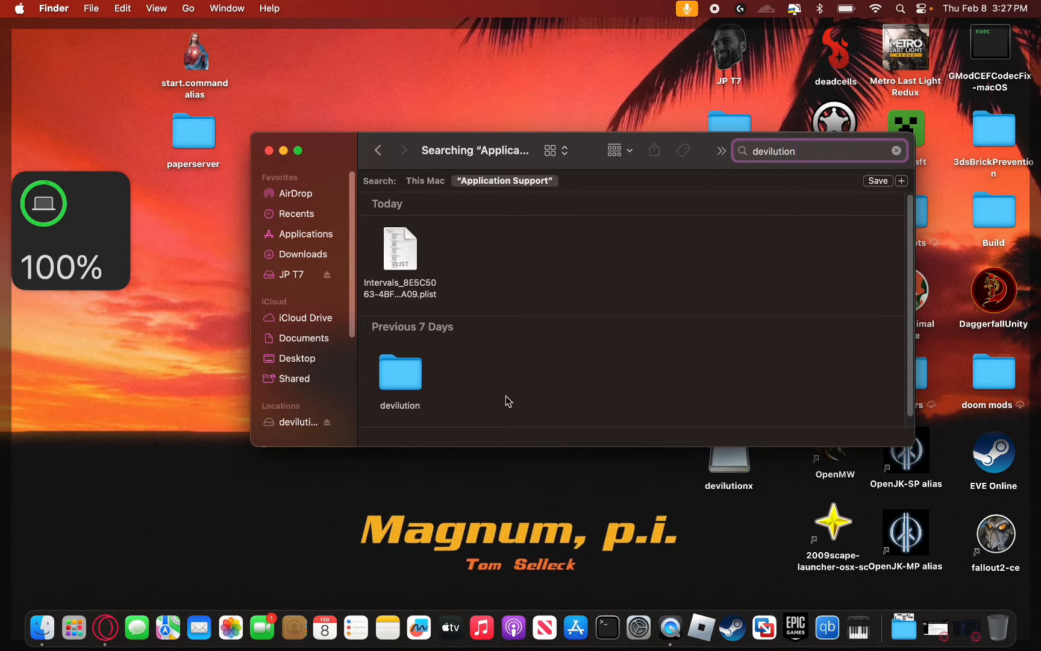
{"action": "double_click", "coordinate": [399, 371]}
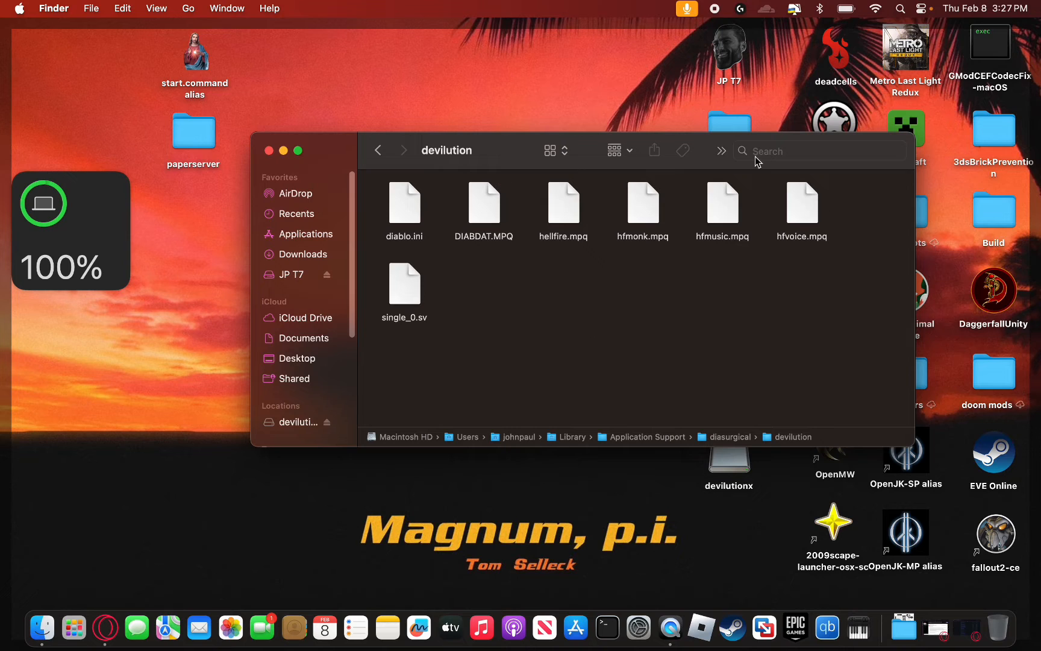
{"action": "mouse_move", "coordinate": [783, 399]}
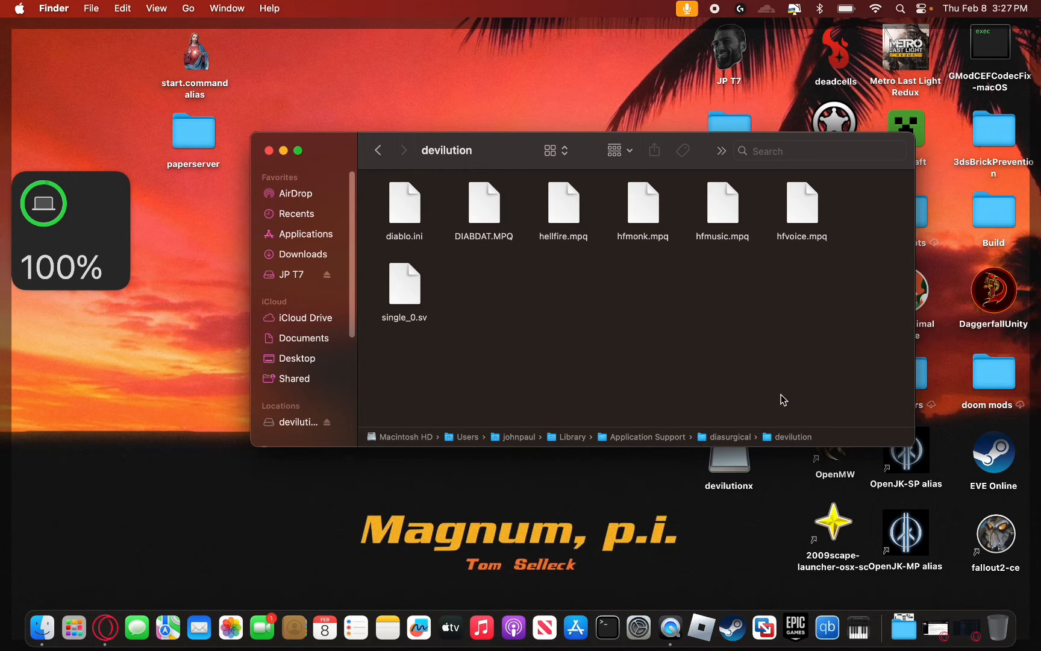
{"action": "mouse_move", "coordinate": [562, 183]}
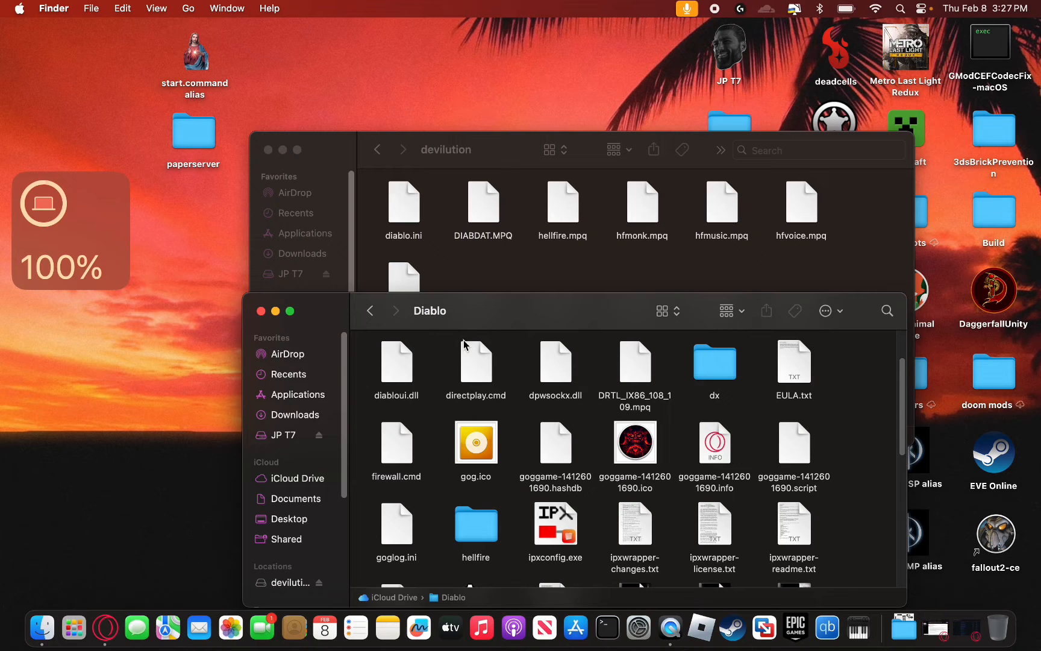
{"action": "mouse_move", "coordinate": [518, 461]}
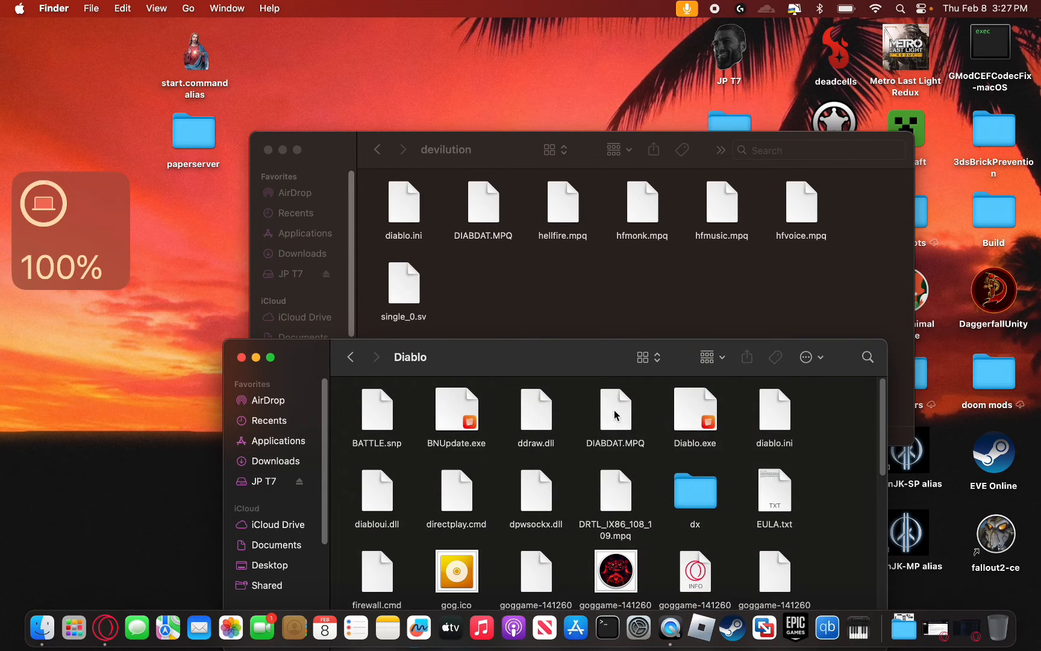
Paste DIABDAT.MPQ into devilution, keep the existing copy, and select the four Hellfire MPQs.
{"action": "left_click", "coordinate": [615, 412]}
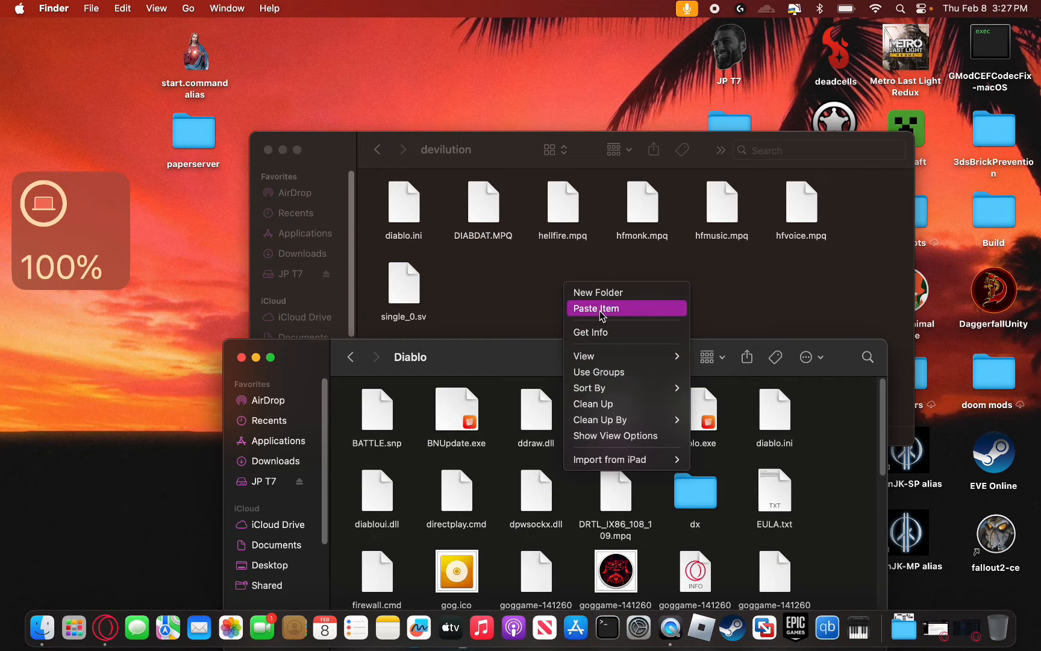
{"action": "left_click", "coordinate": [596, 307]}
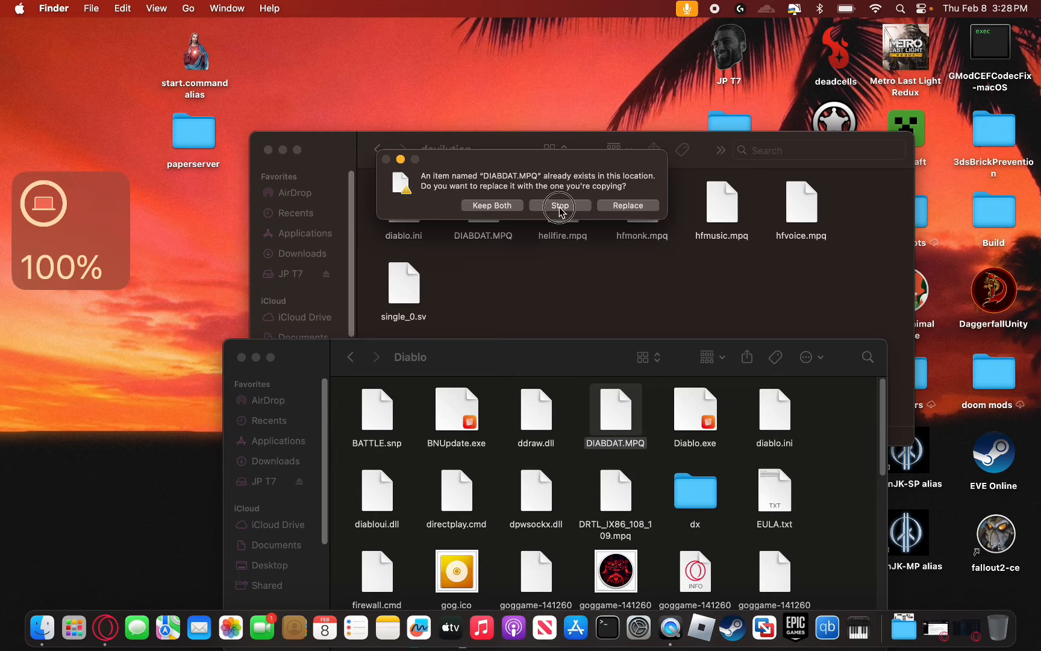
{"action": "left_click", "coordinate": [559, 205]}
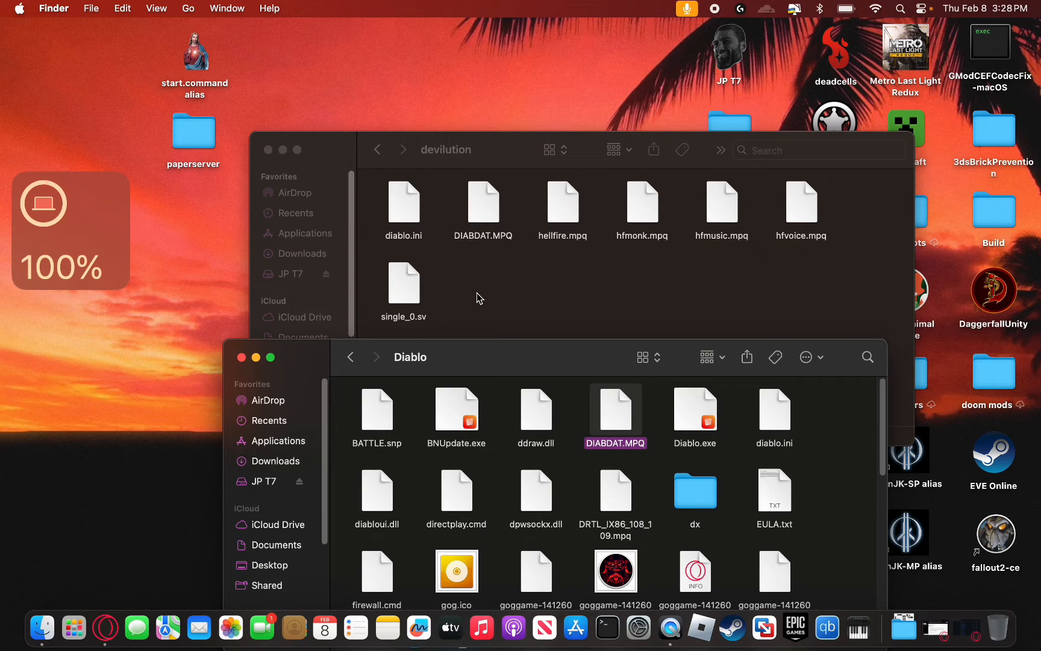
{"action": "mouse_move", "coordinate": [550, 225]}
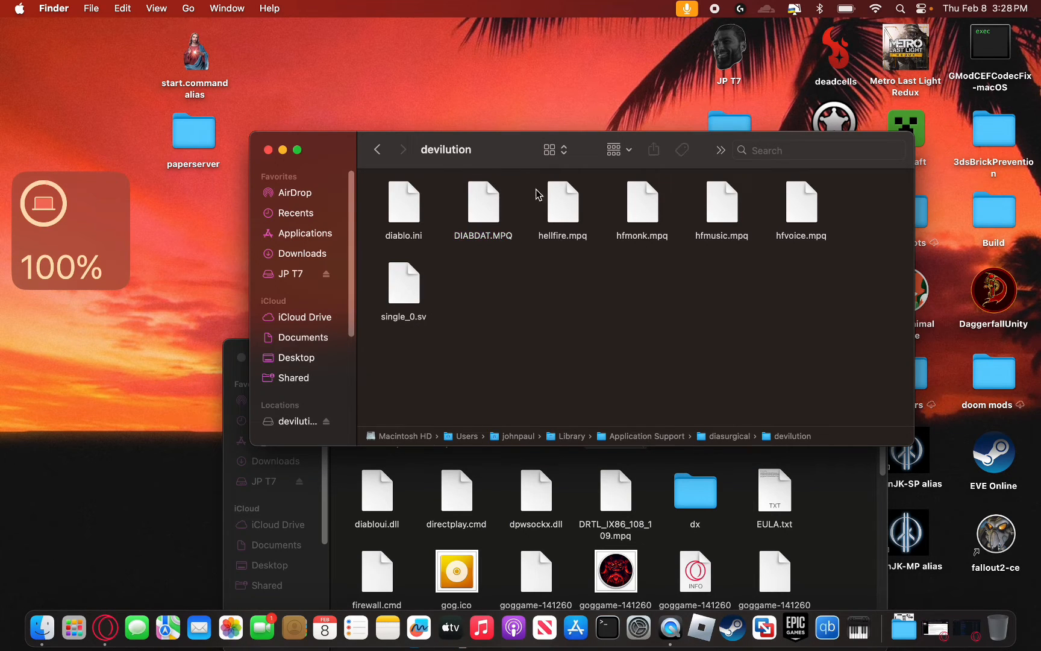
{"action": "left_click_drag", "start_coordinate": [562, 199], "coordinate": [801, 200]}
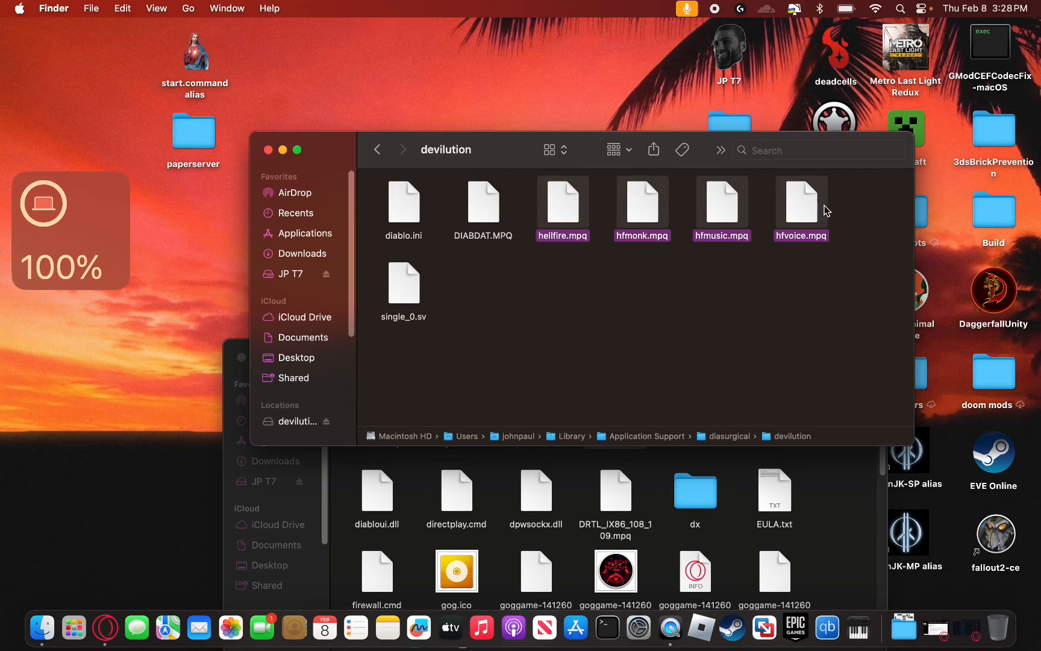
{"action": "mouse_move", "coordinate": [656, 205]}
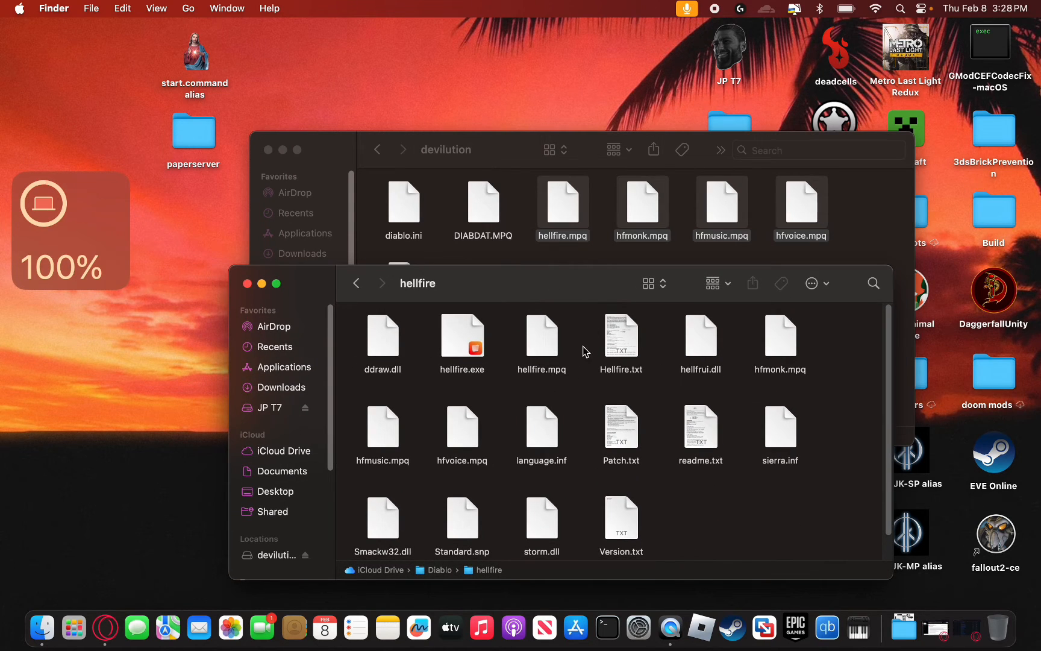
{"action": "mouse_move", "coordinate": [769, 358]}
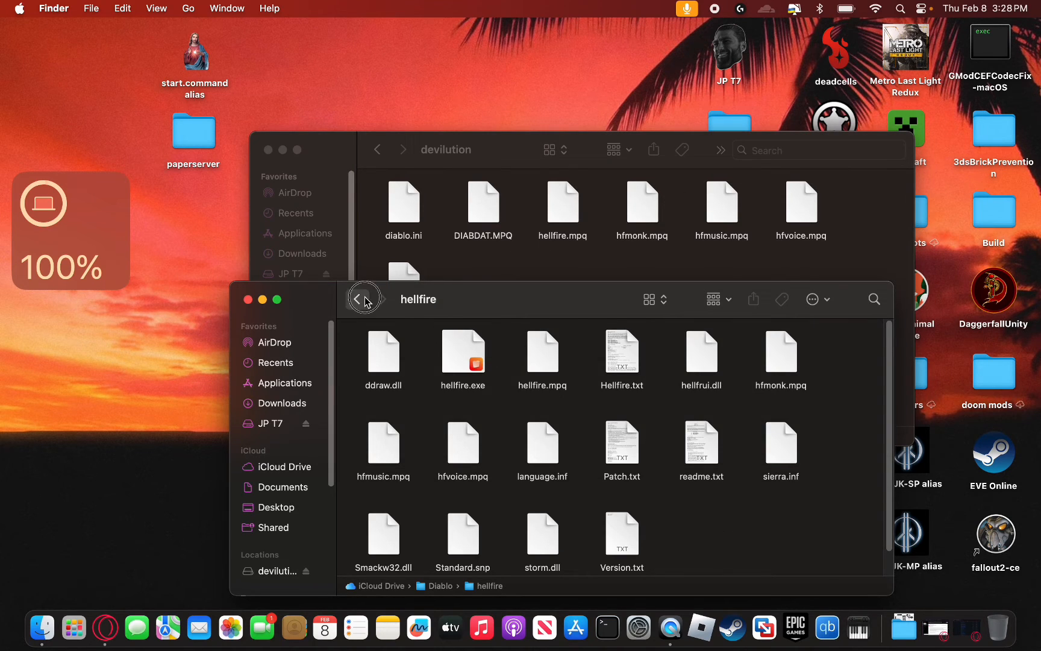
{"action": "left_click", "coordinate": [359, 298]}
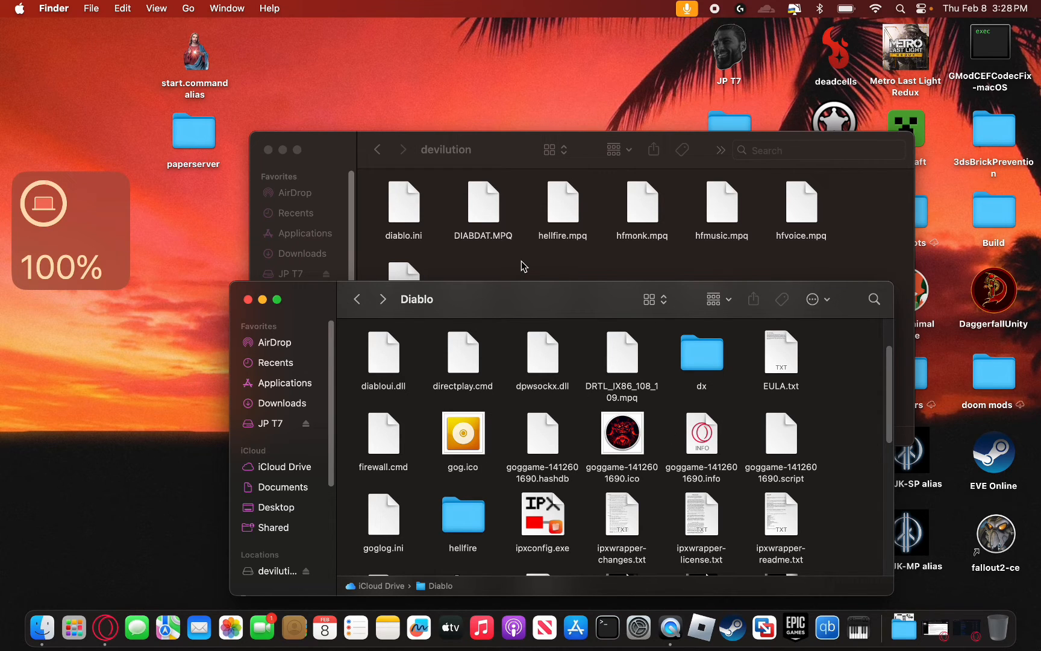
{"action": "left_click", "coordinate": [447, 149]}
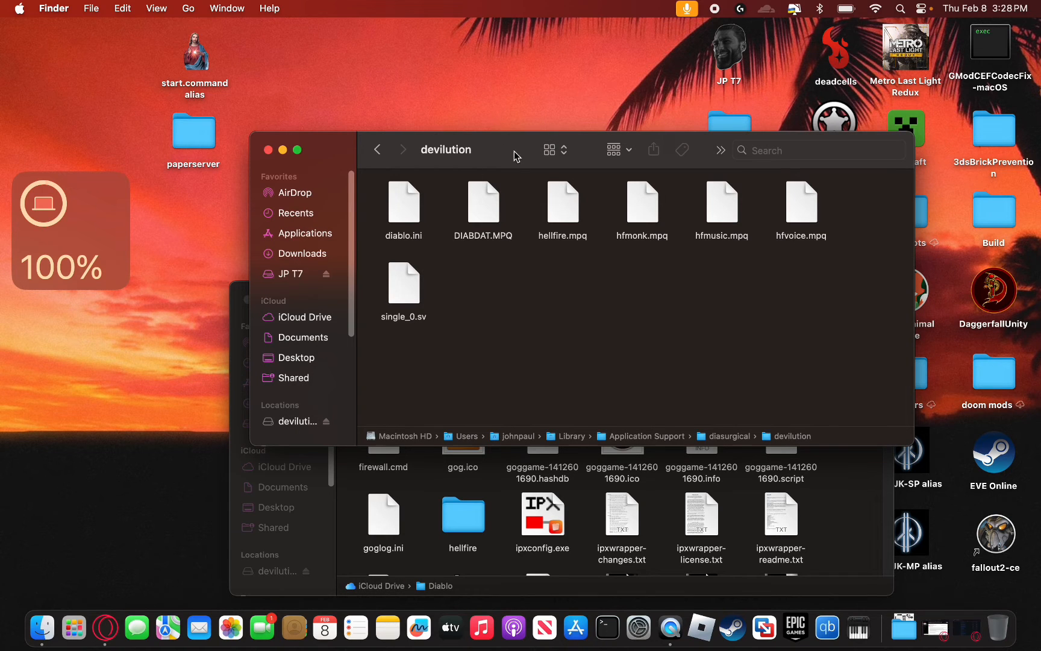
{"action": "mouse_move", "coordinate": [848, 540]}
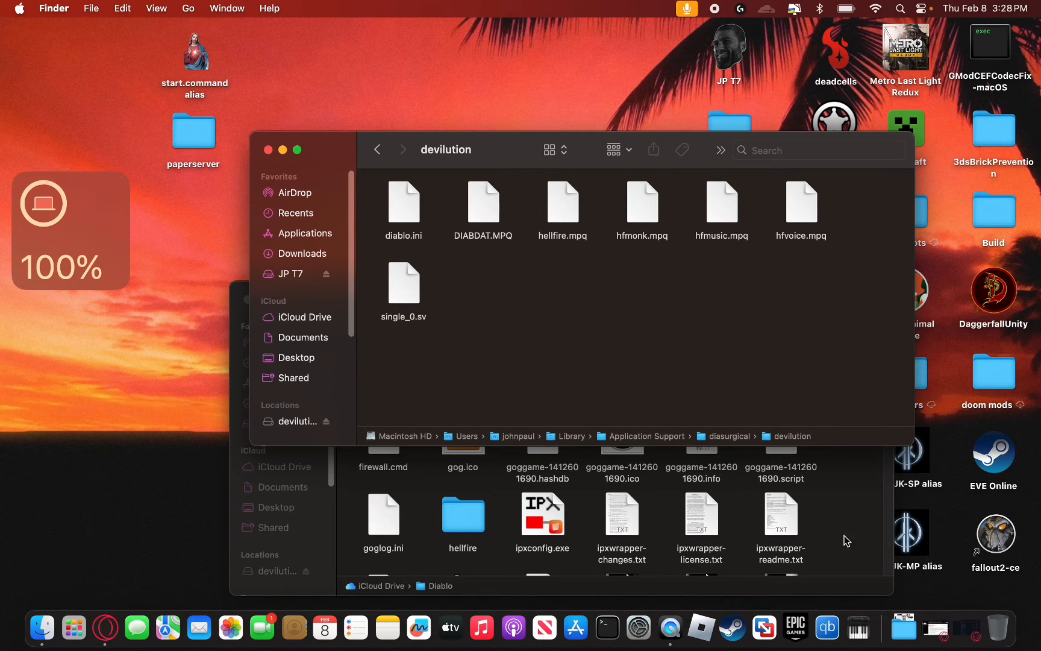
Start DevilutionX from Launchpad, reaching the 1.5.2 Diablo main menu.
{"action": "left_click", "coordinate": [73, 627]}
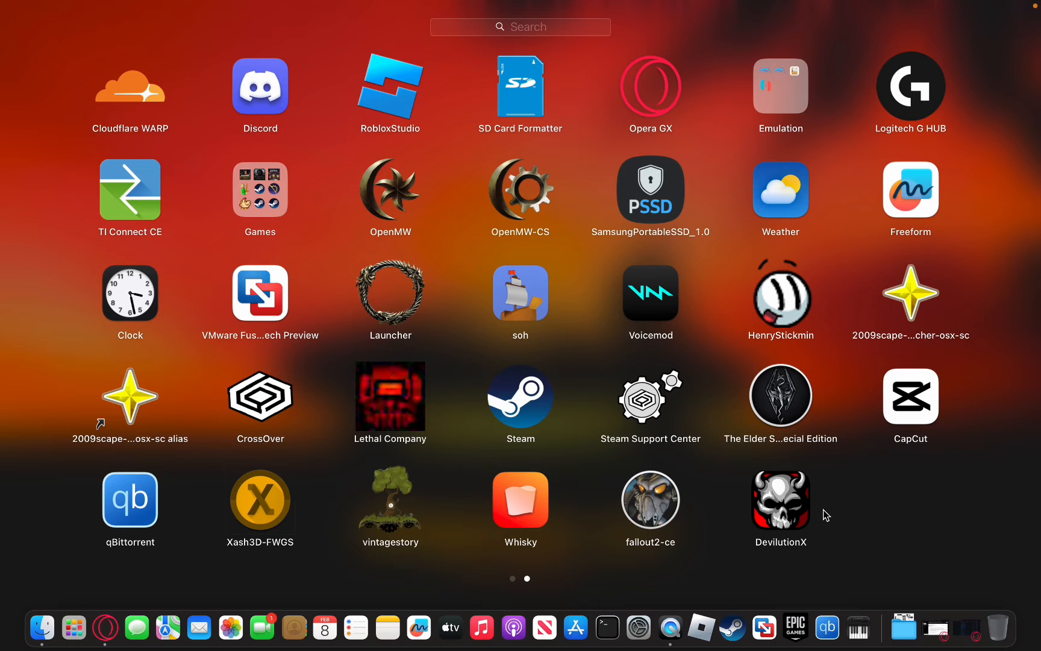
{"action": "mouse_move", "coordinate": [808, 506]}
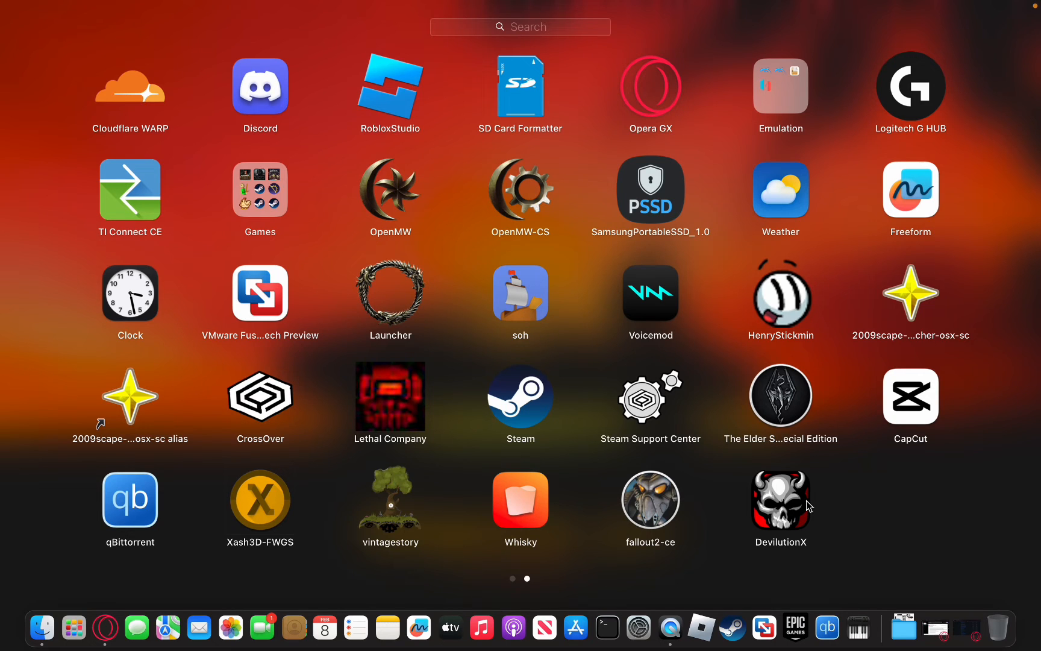
{"action": "mouse_move", "coordinate": [772, 506]}
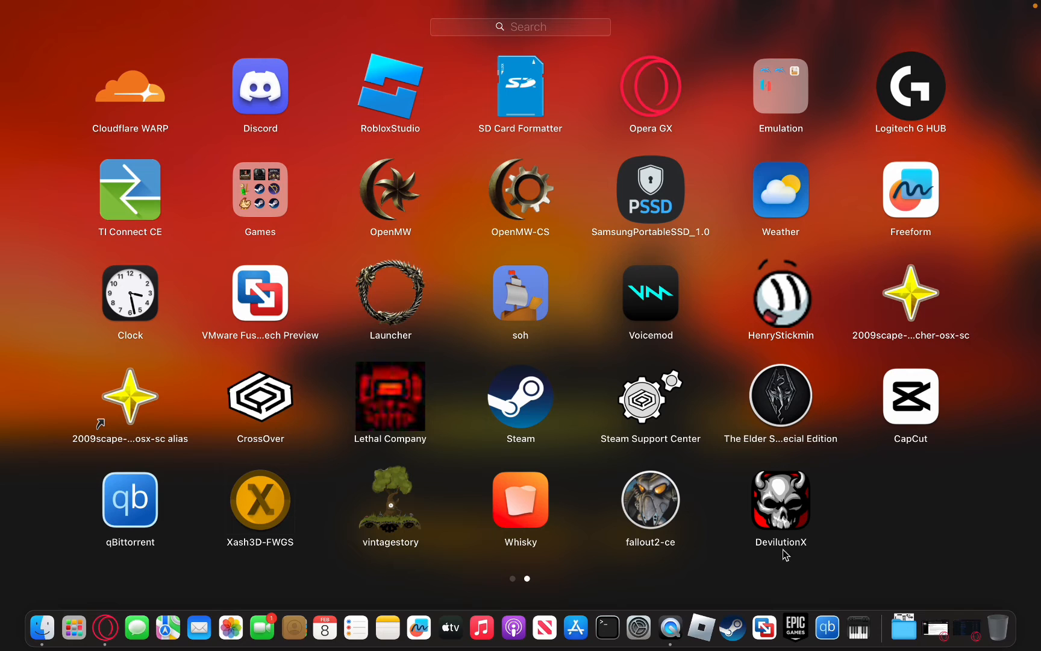
{"action": "mouse_move", "coordinate": [796, 505]}
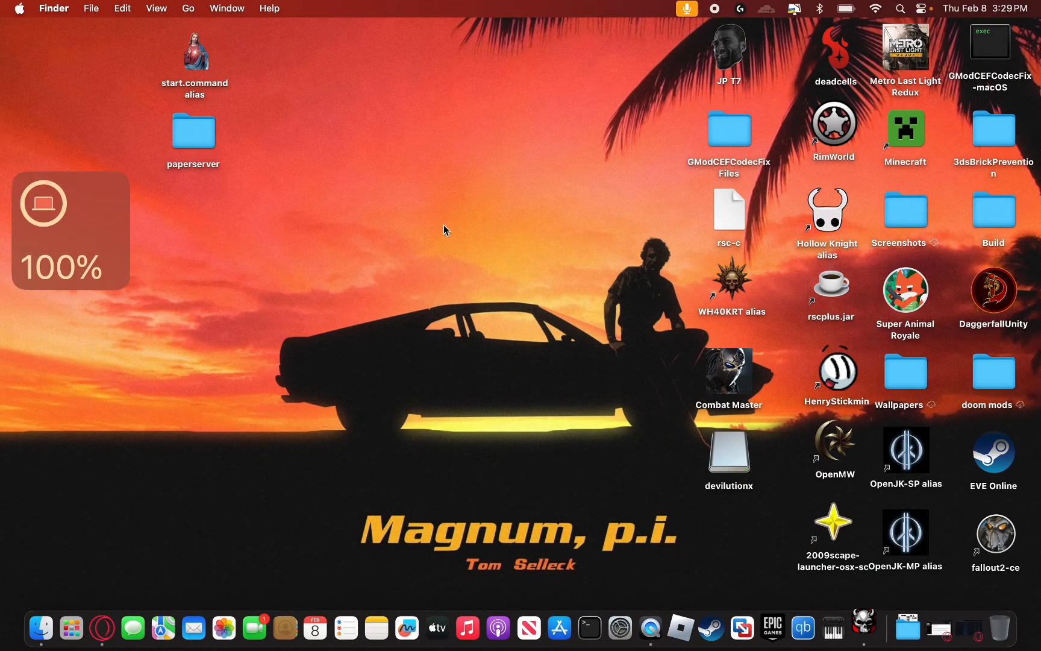
{"action": "double_click", "coordinate": [729, 455]}
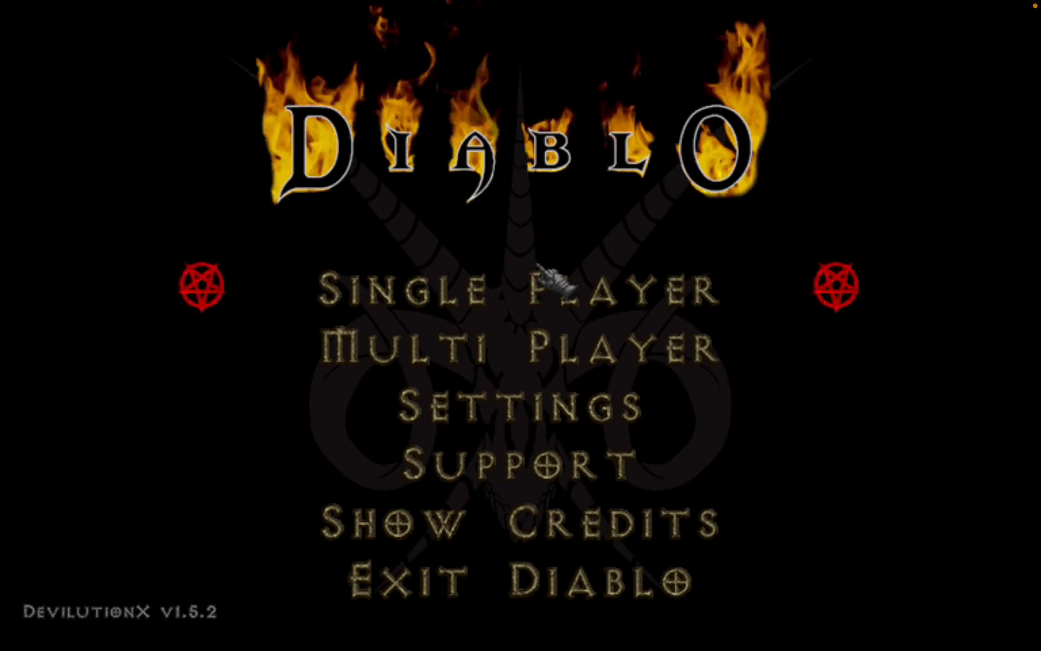
{"action": "mouse_move", "coordinate": [584, 411]}
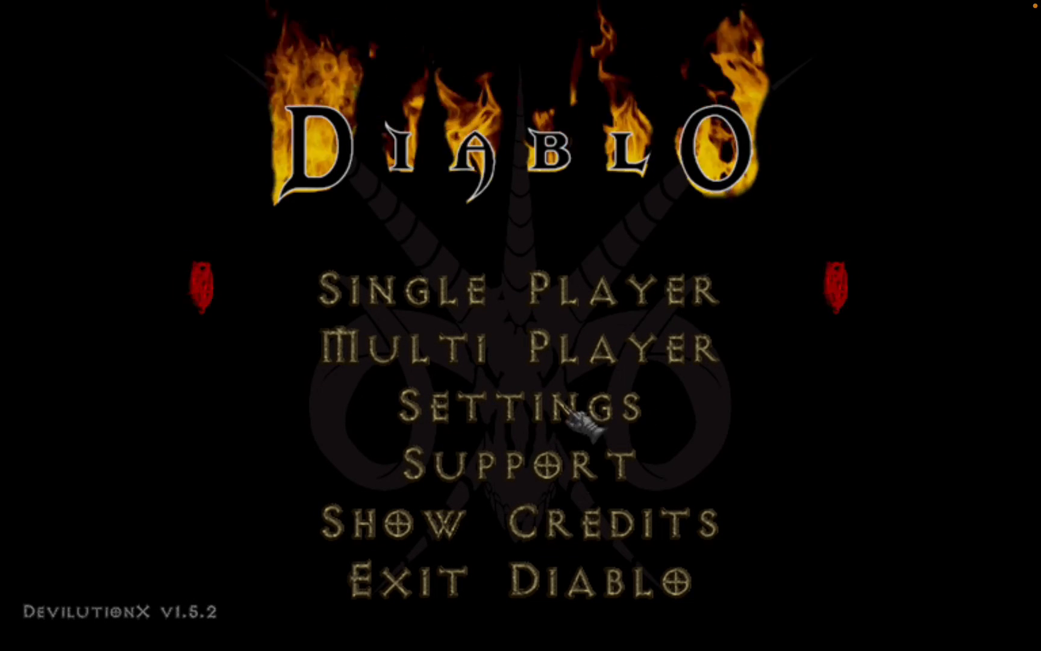
Open Single Player, cancel back to the menu, and reopen it to list hero Hoplite.
{"action": "left_click", "coordinate": [516, 290]}
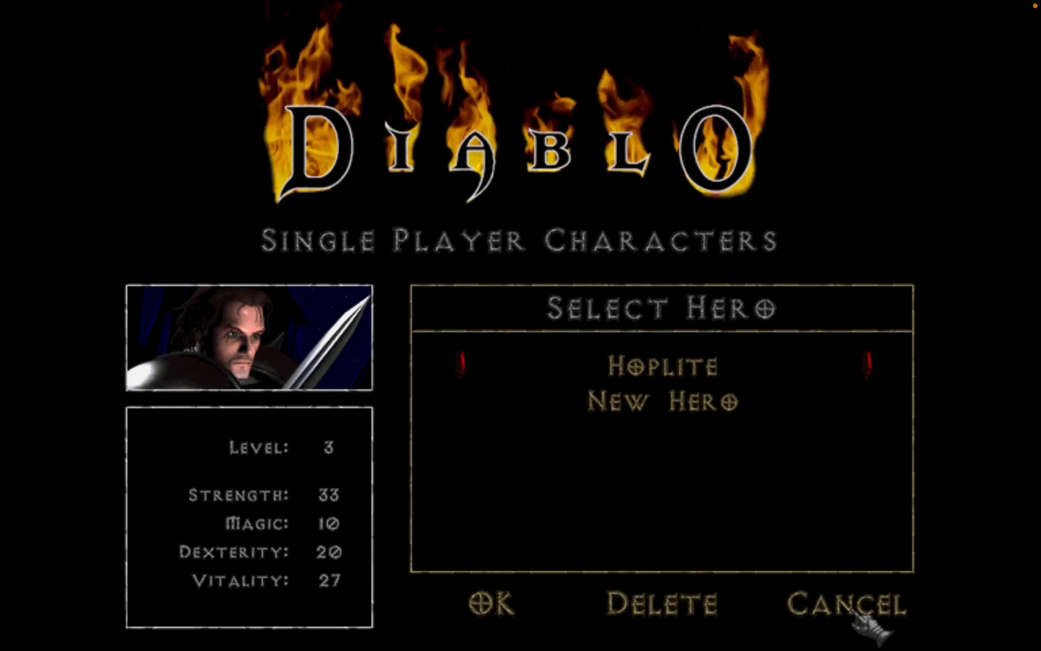
{"action": "left_click", "coordinate": [848, 604]}
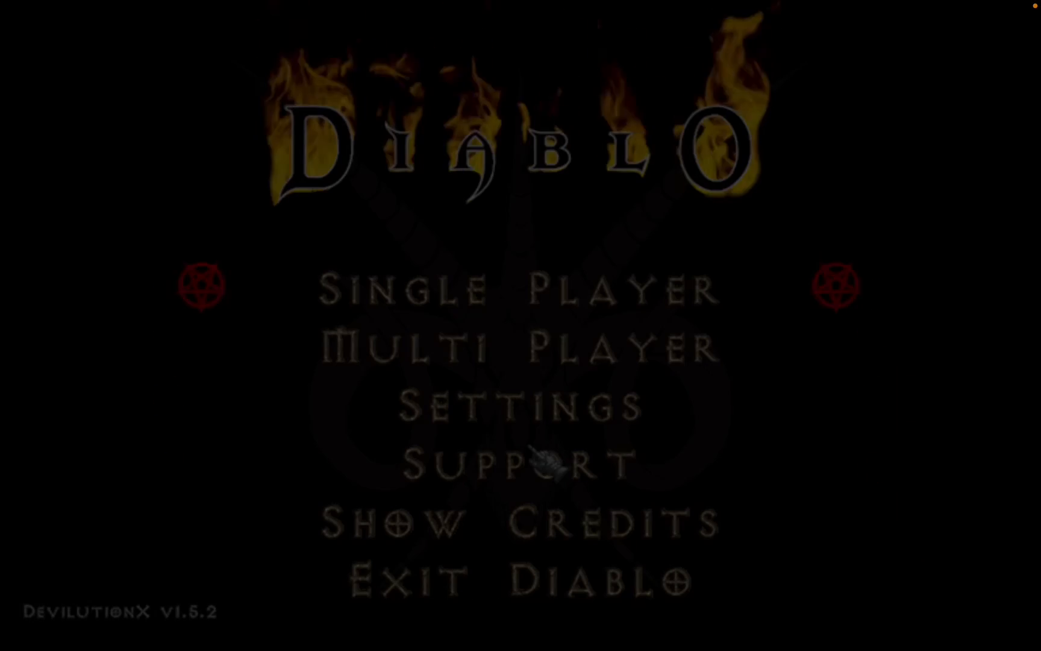
{"action": "left_click", "coordinate": [511, 291]}
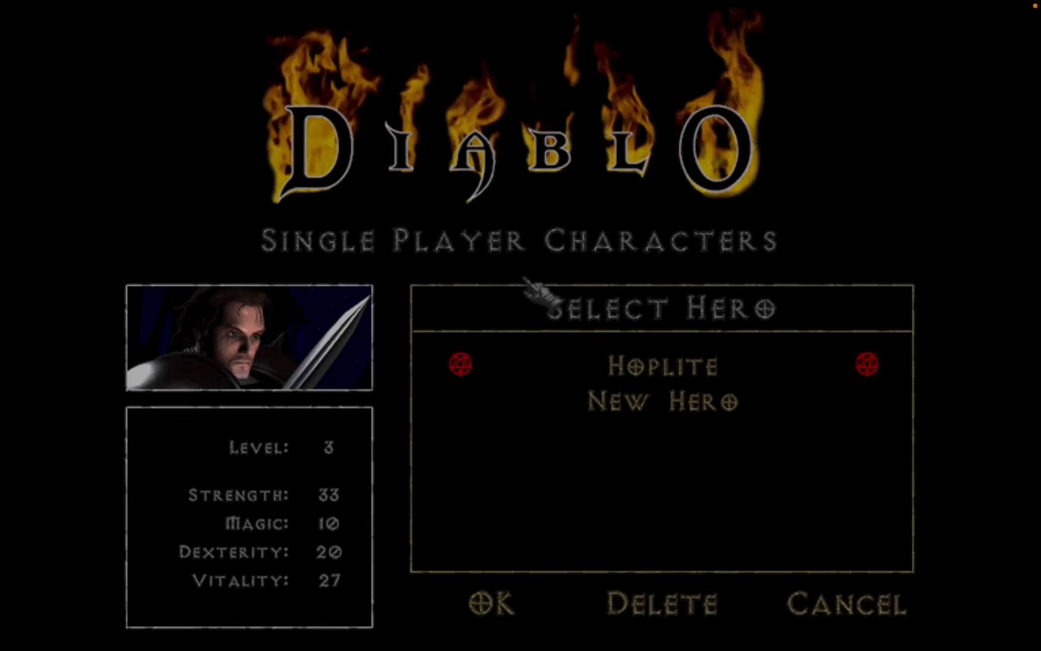